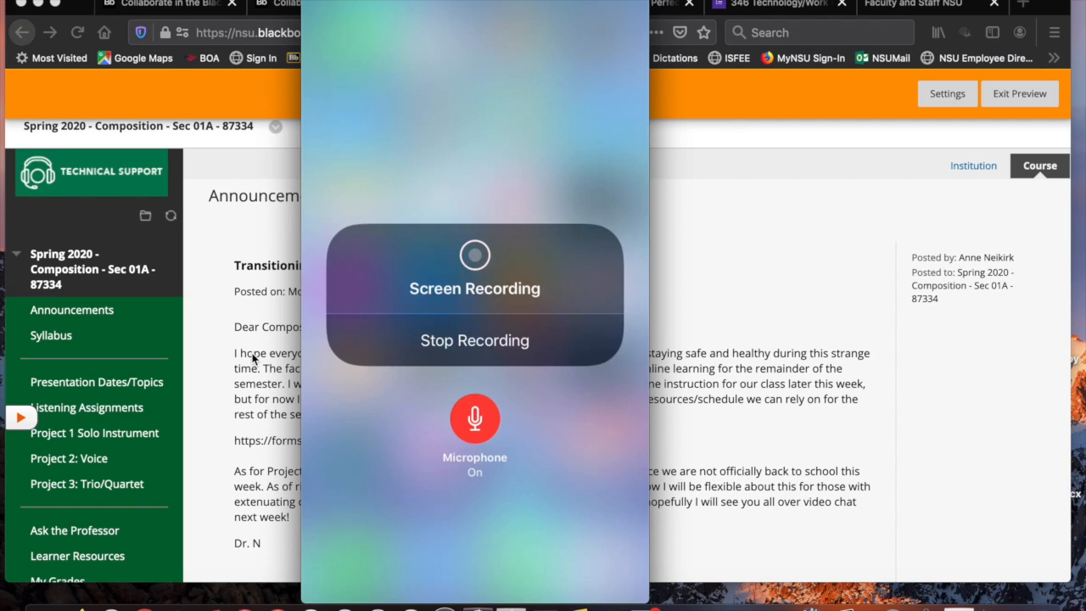
mouse_move(275, 270)
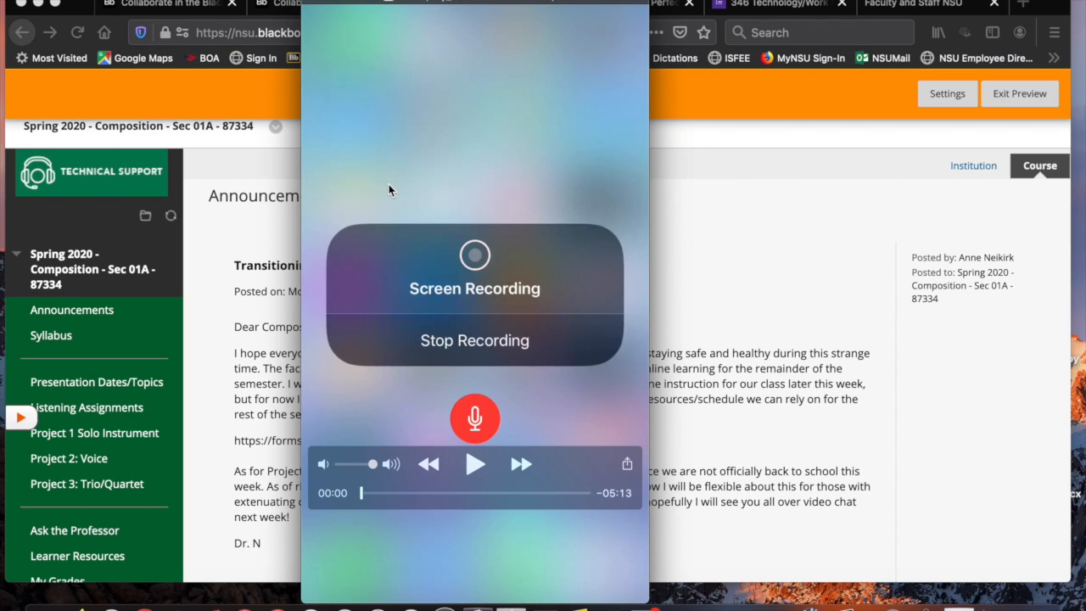
mouse_move(495, 152)
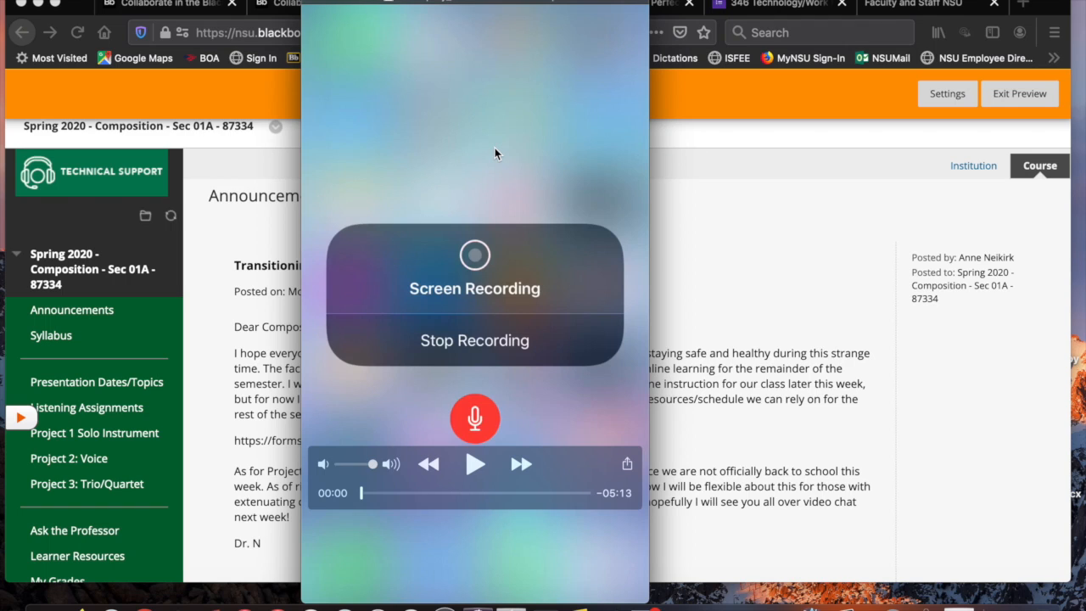
- Start playback and page across the iOS home screen to launch the Blackboard app
click(475, 417)
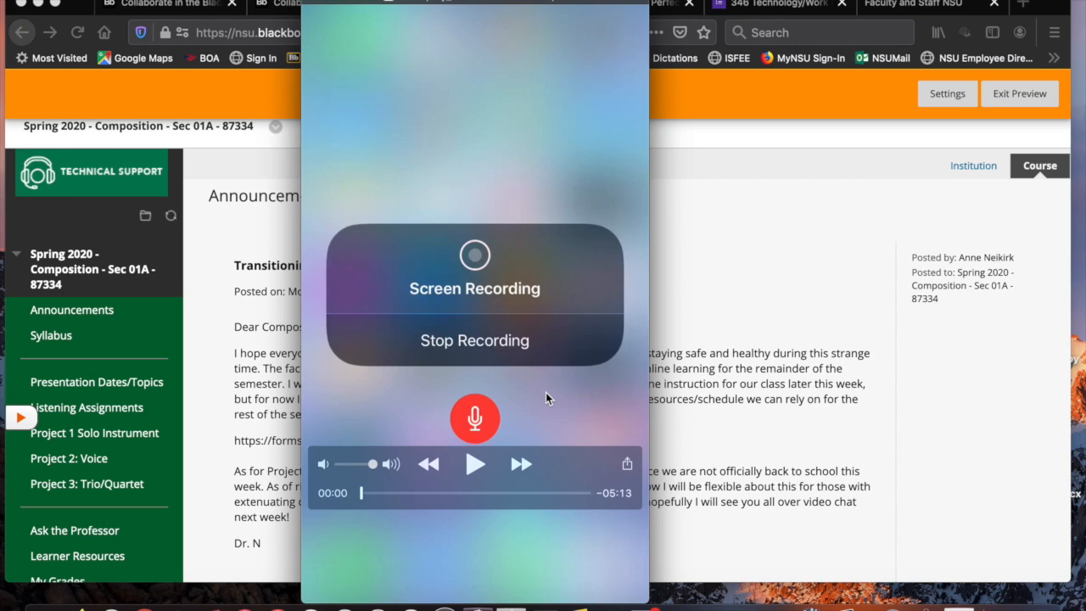
mouse_move(552, 448)
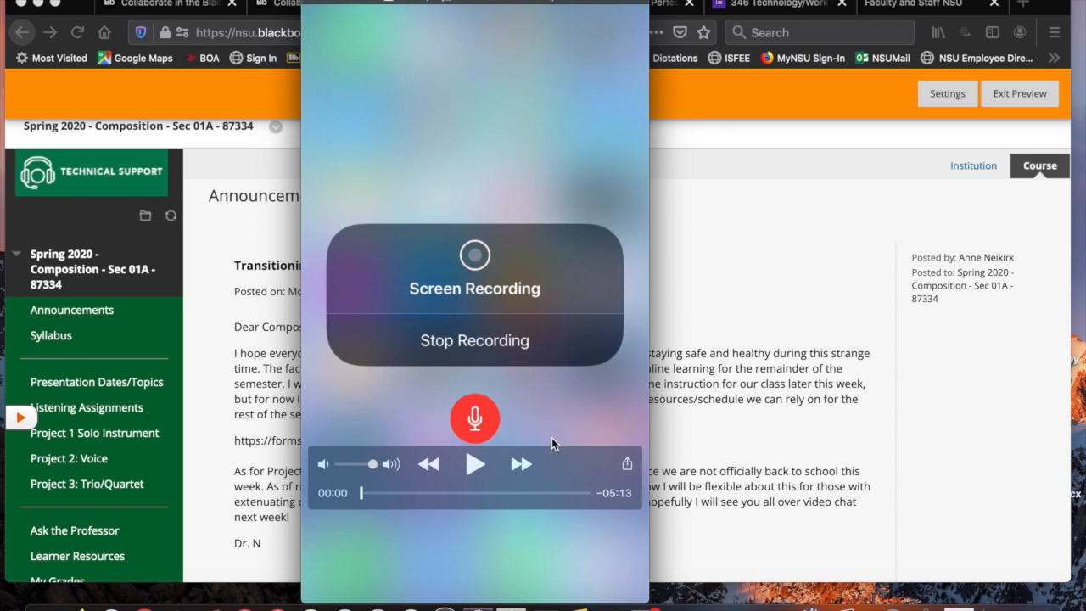
mouse_move(543, 418)
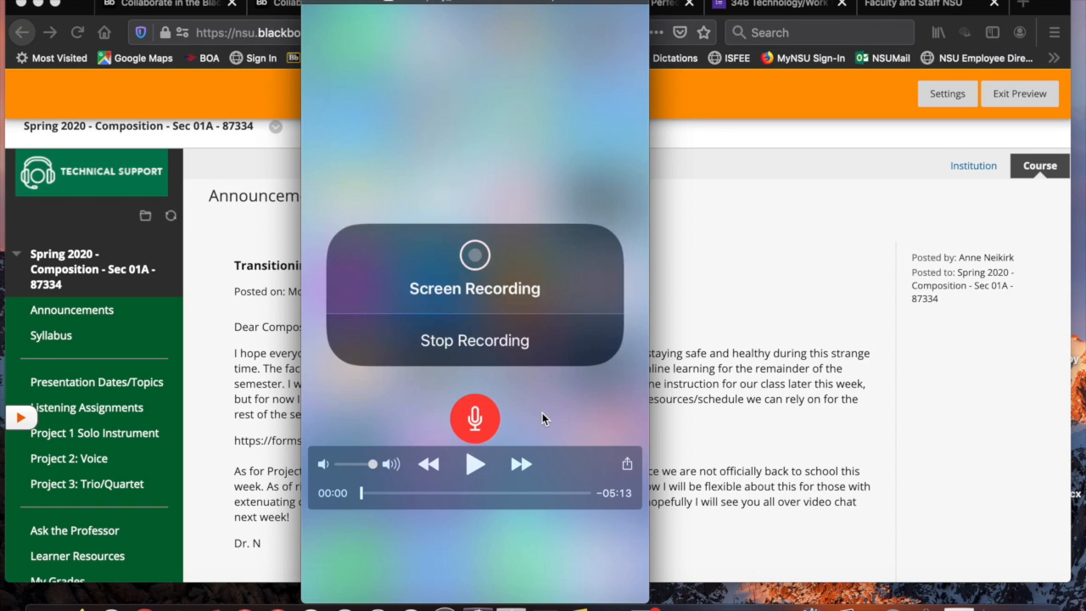
mouse_move(472, 465)
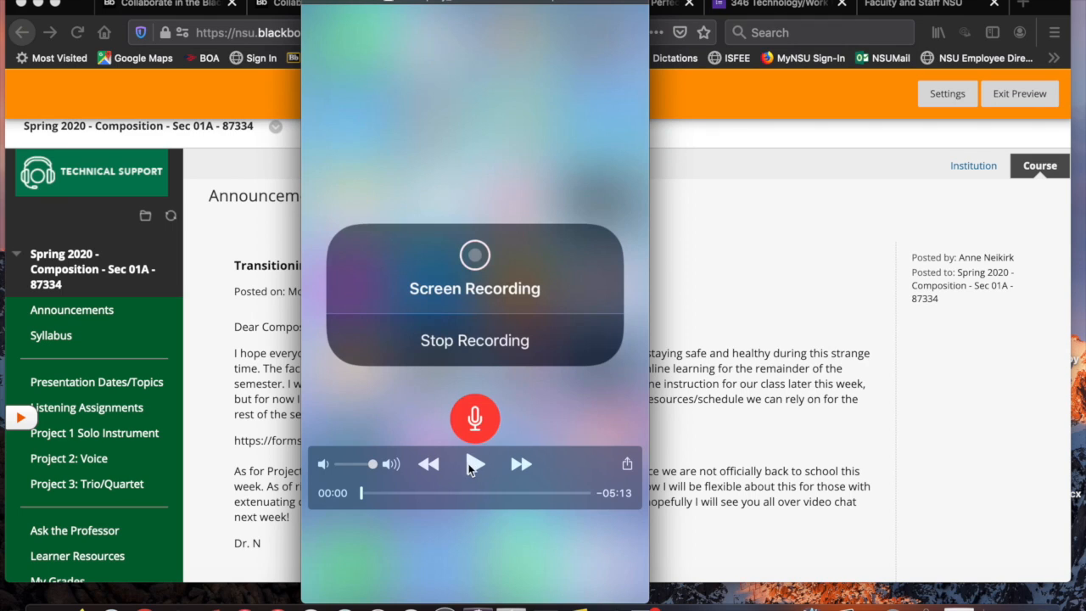
mouse_move(475, 468)
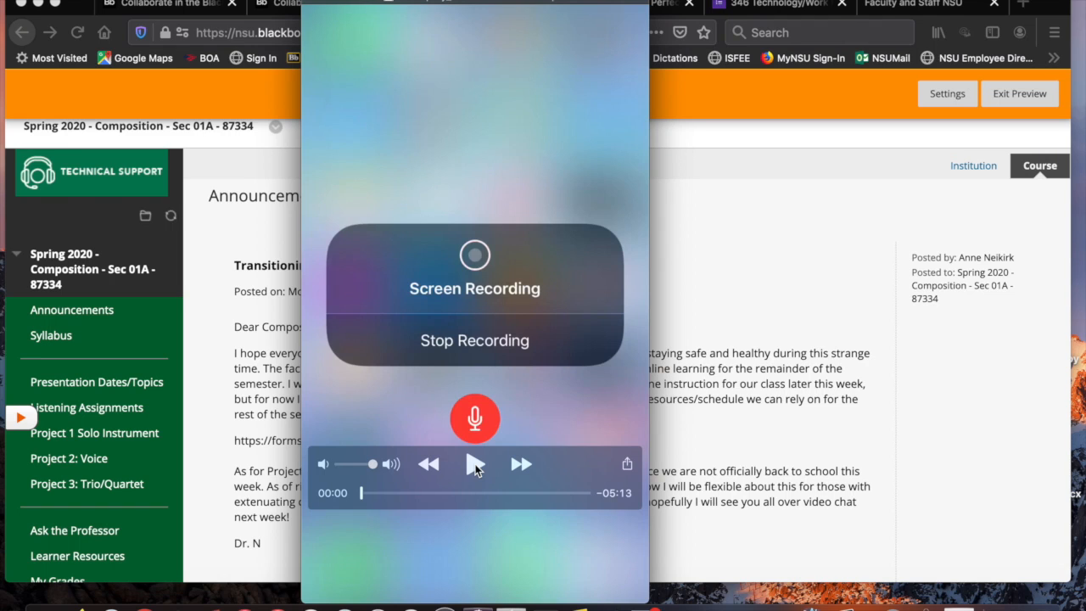
click(476, 463)
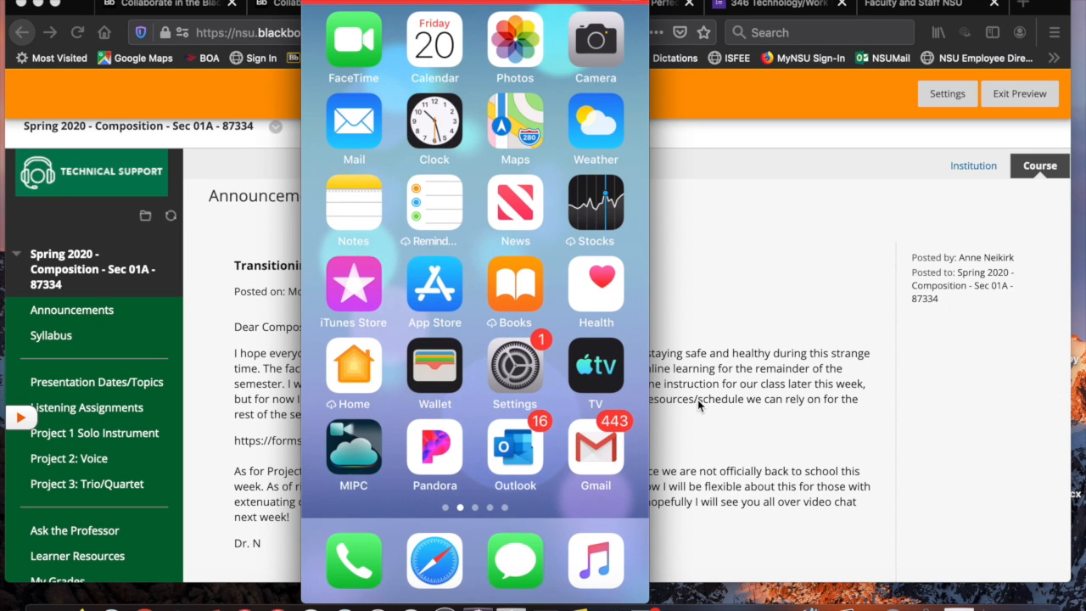
scroll(left, 3)
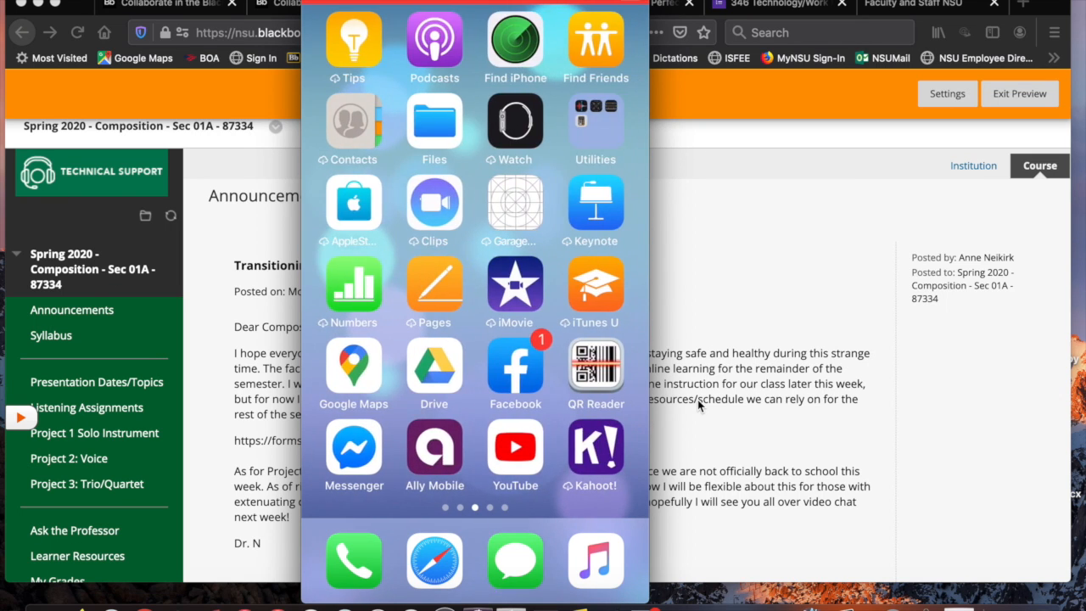
scroll(left, 3)
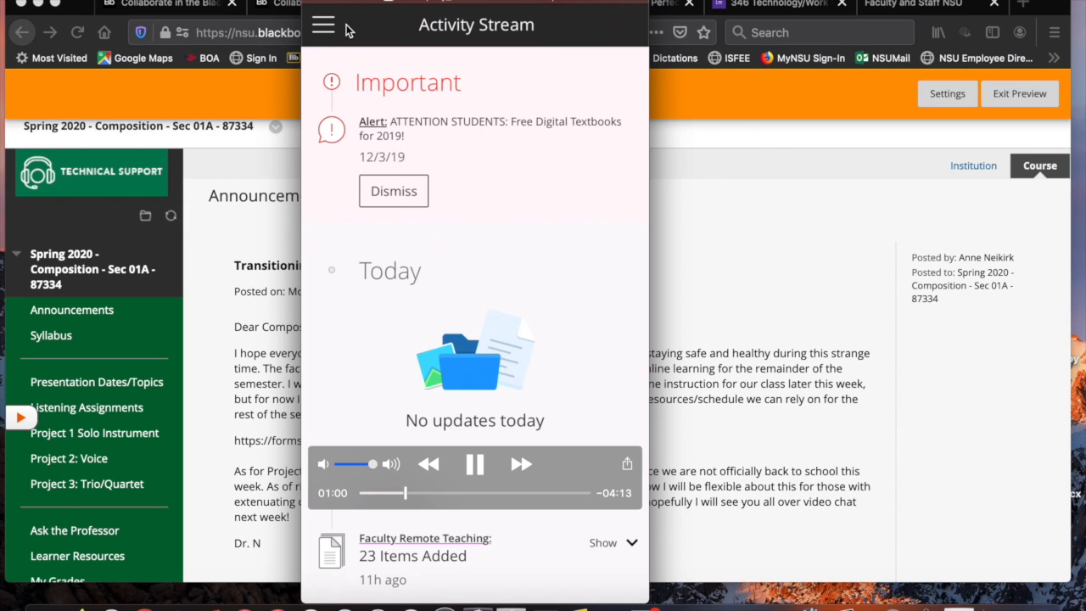
- View the empty Courses list, then the Organizations list showing Faculty Remote Teaching
click(322, 25)
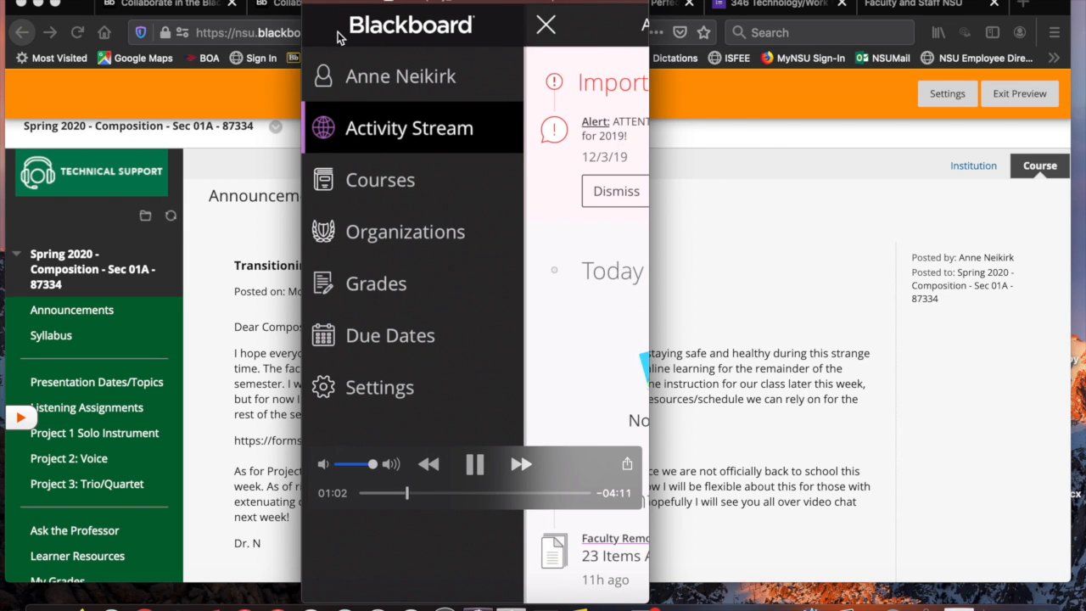
mouse_move(367, 190)
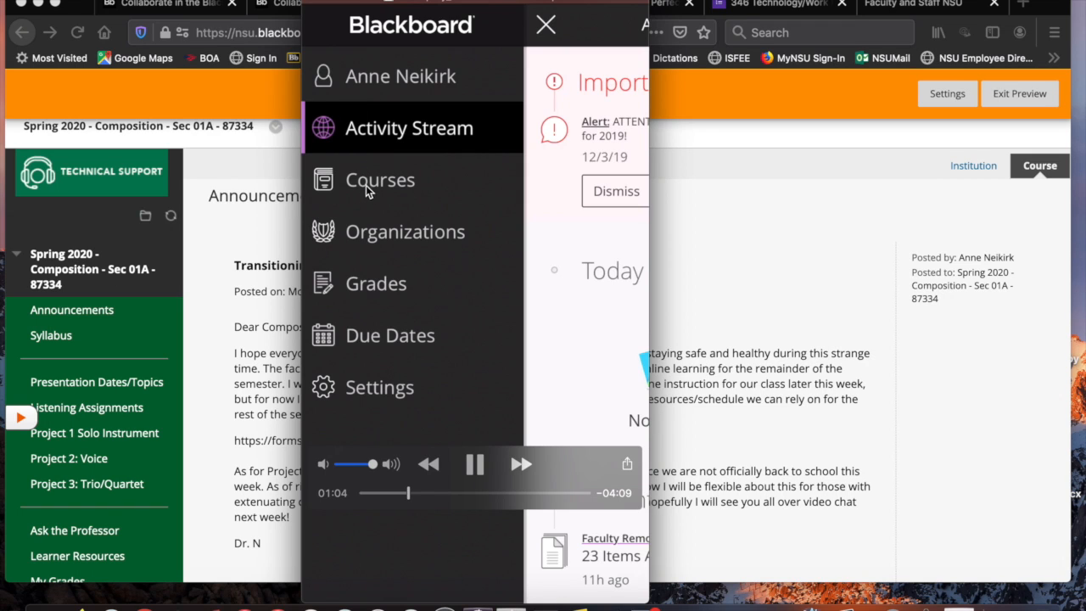
click(380, 180)
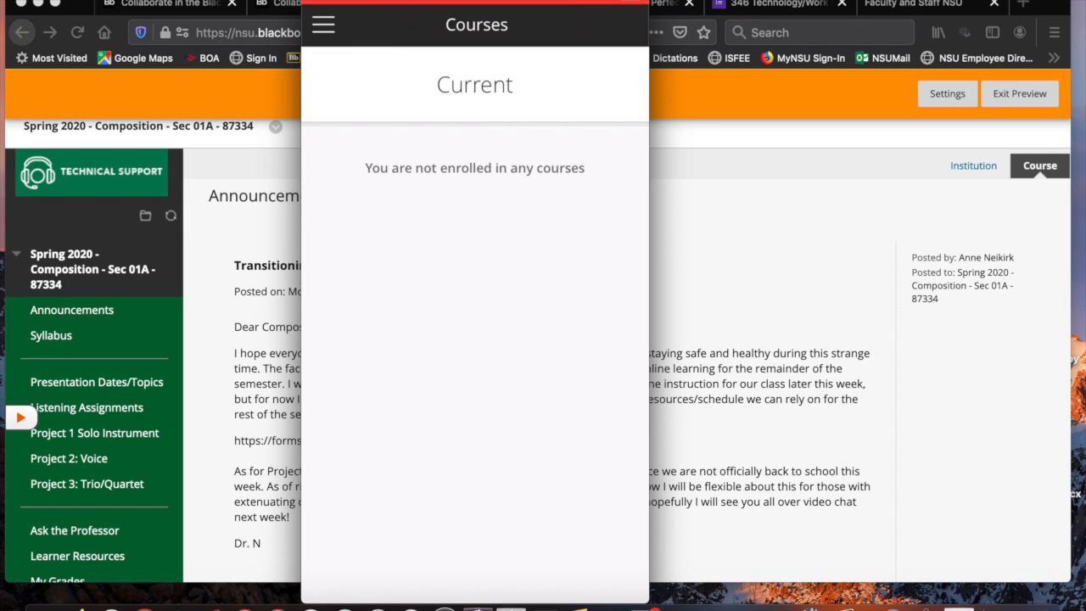
click(322, 24)
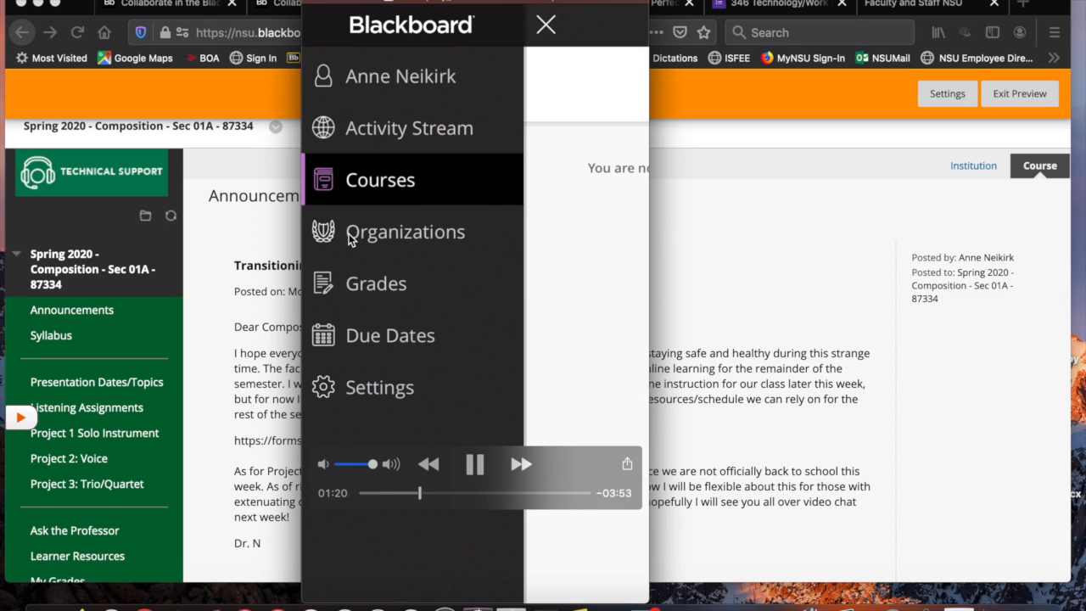
click(404, 231)
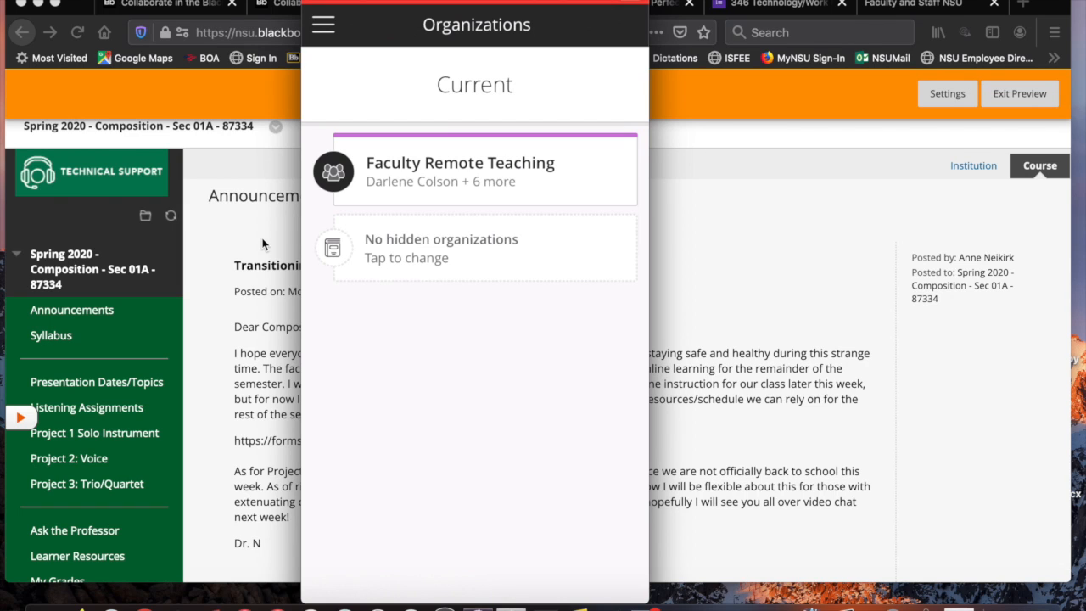
- Enter Faculty Remote Teaching and go to its Collaborate sessions under Organization Materials
click(460, 170)
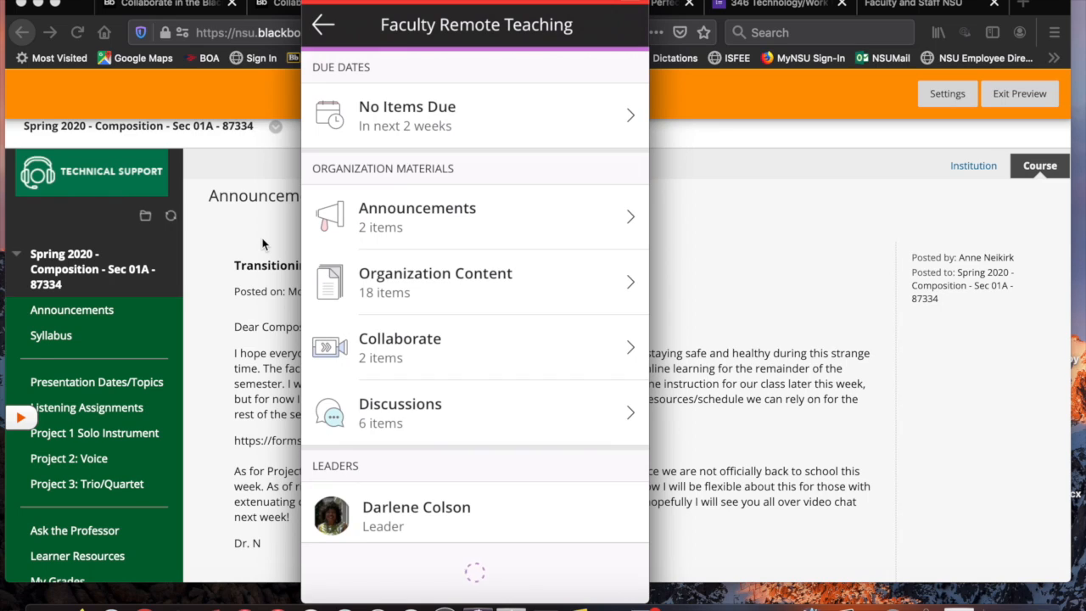
scroll(down, 3)
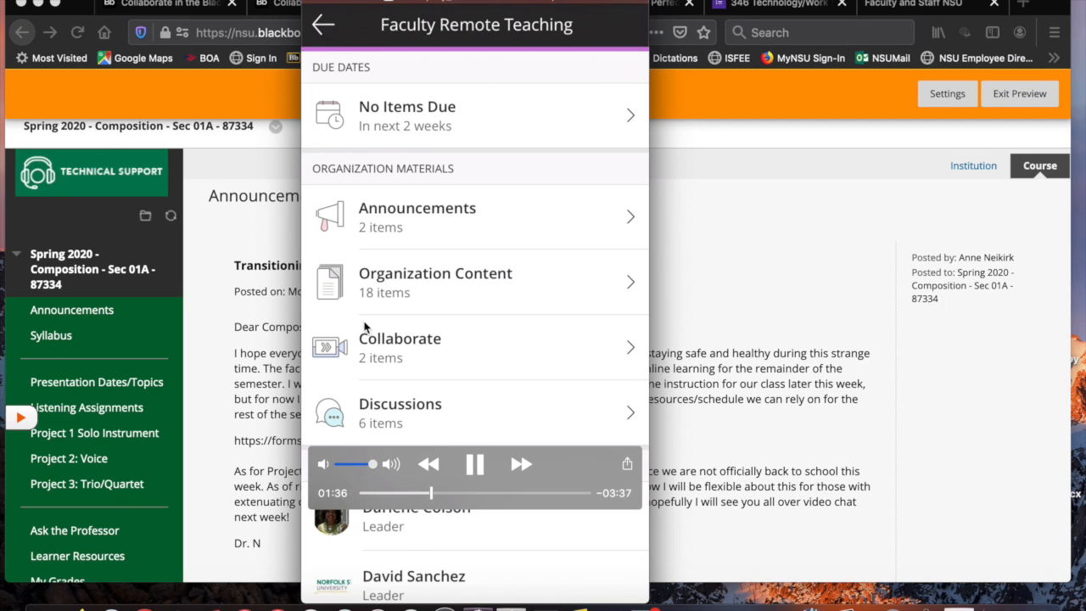
mouse_move(452, 351)
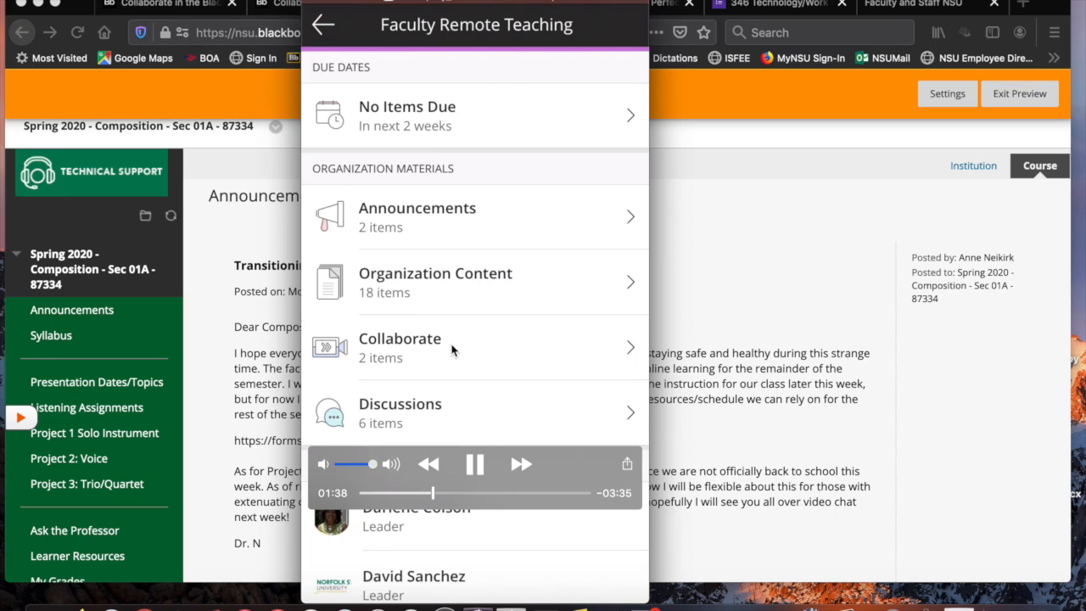
mouse_move(363, 377)
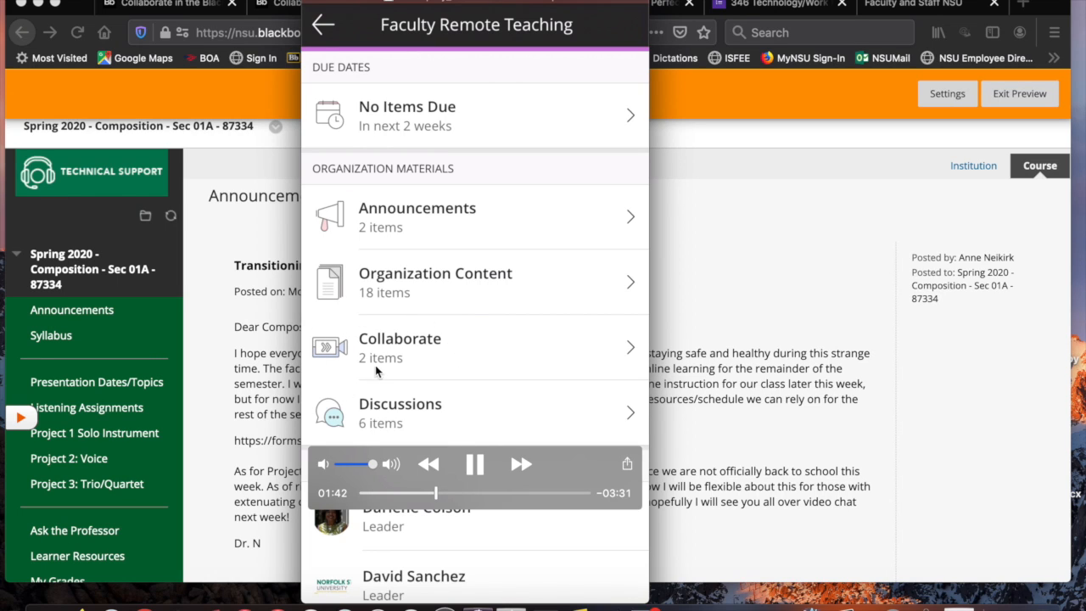
mouse_move(458, 351)
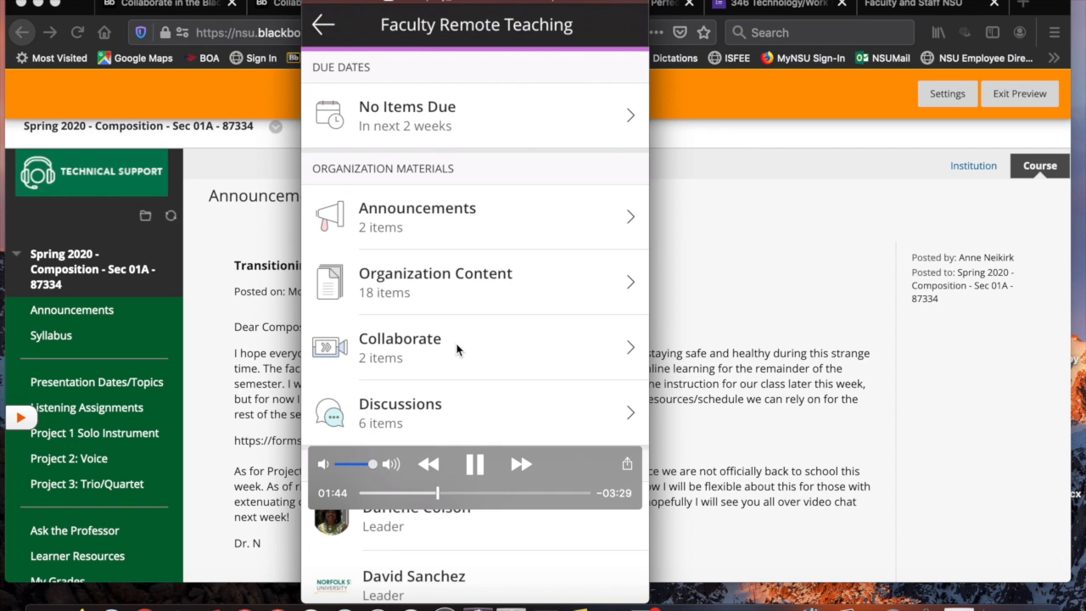
click(400, 346)
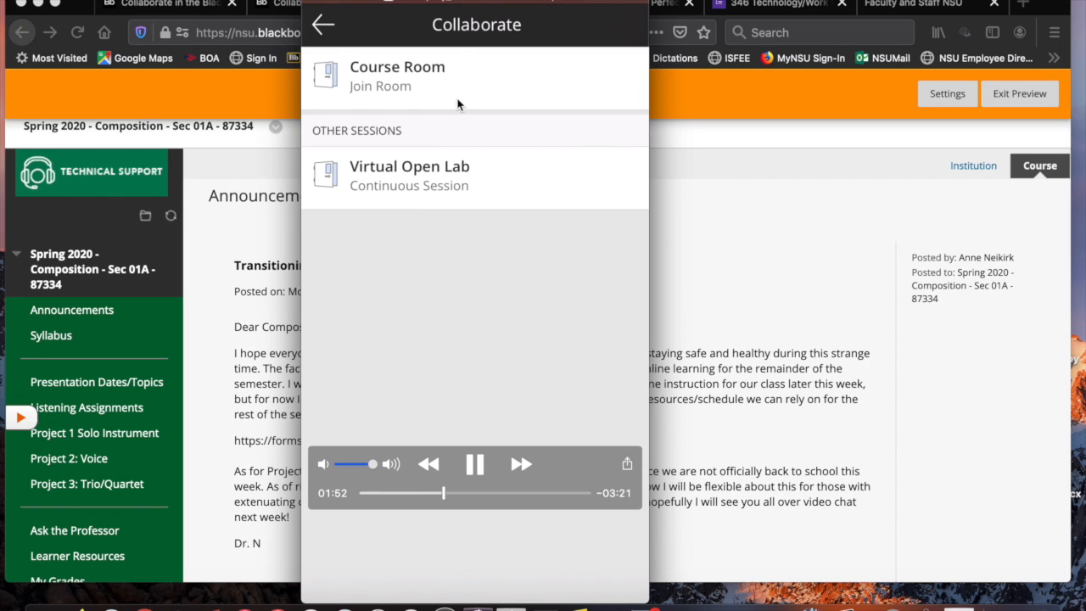
mouse_move(472, 71)
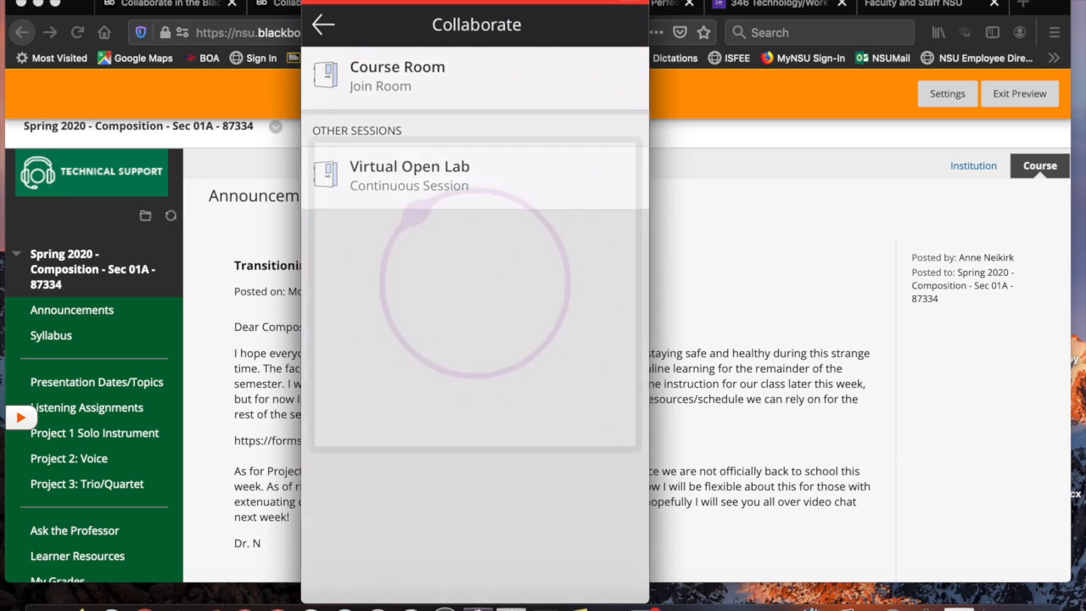
- Join the Course Room and allow the session site to use the microphone
click(409, 175)
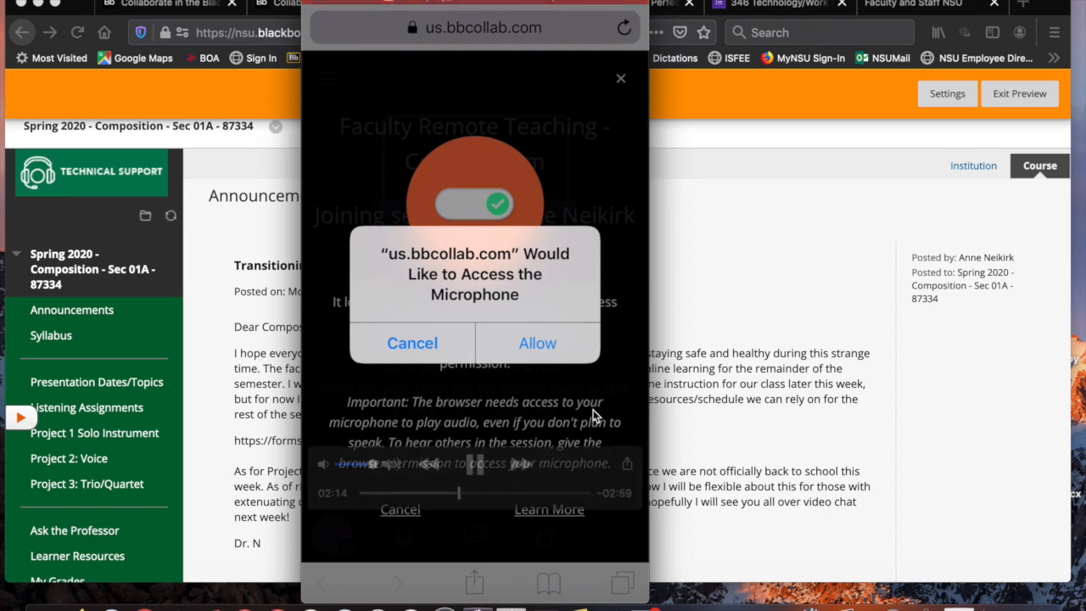
click(537, 342)
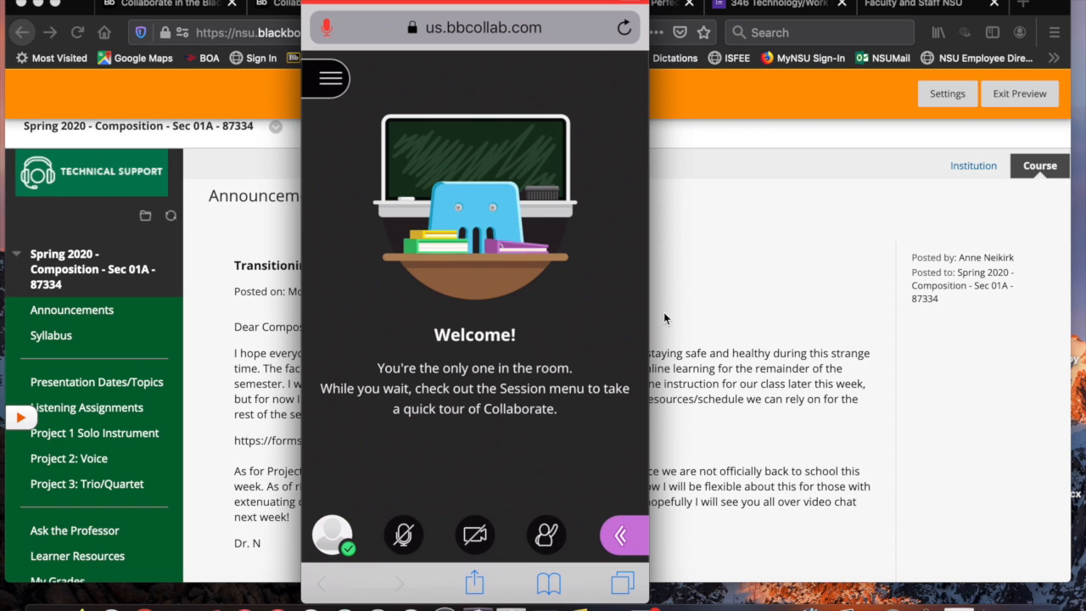
- Turn on the camera, allow access, and share video from the Video Preview
click(475, 535)
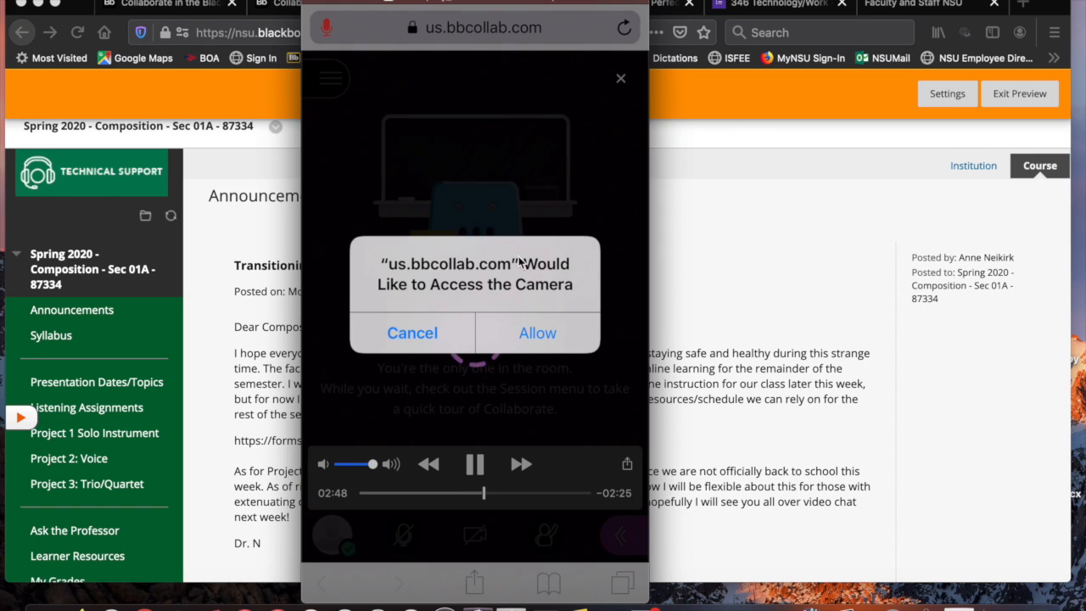
mouse_move(560, 357)
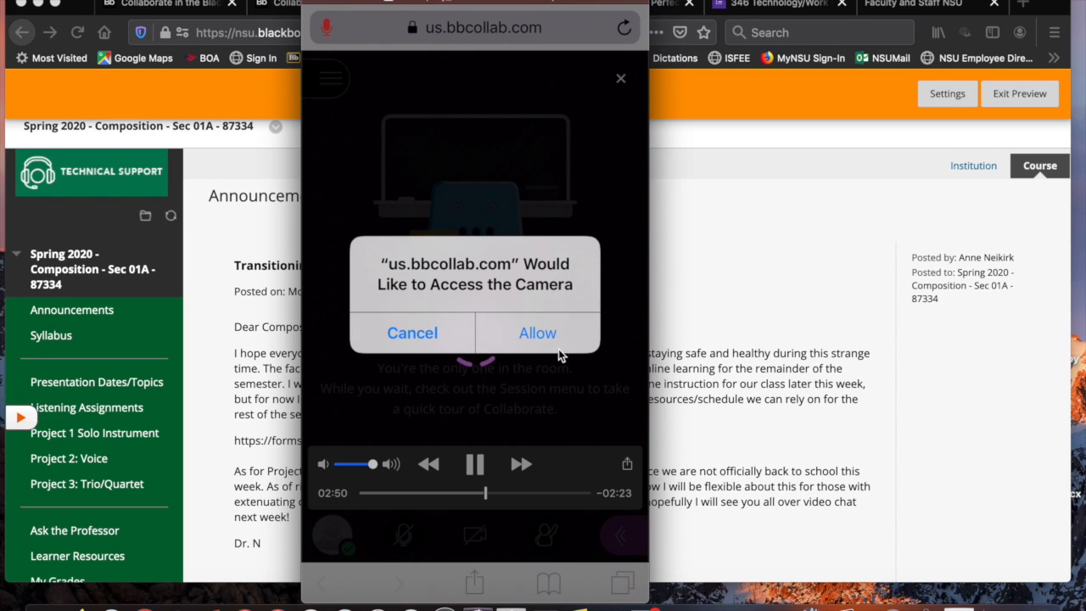
click(536, 331)
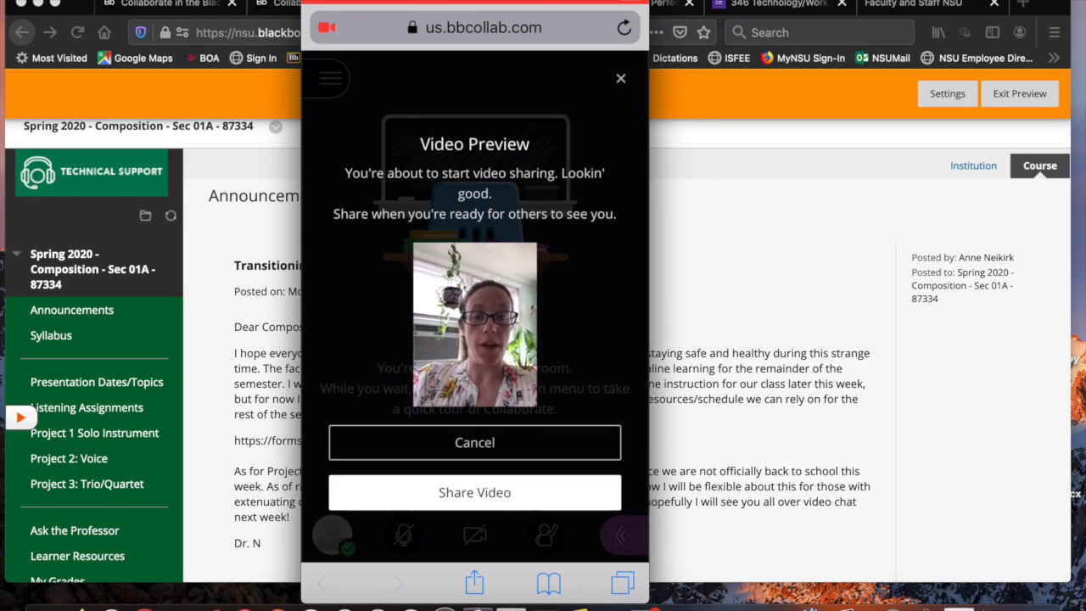
click(475, 441)
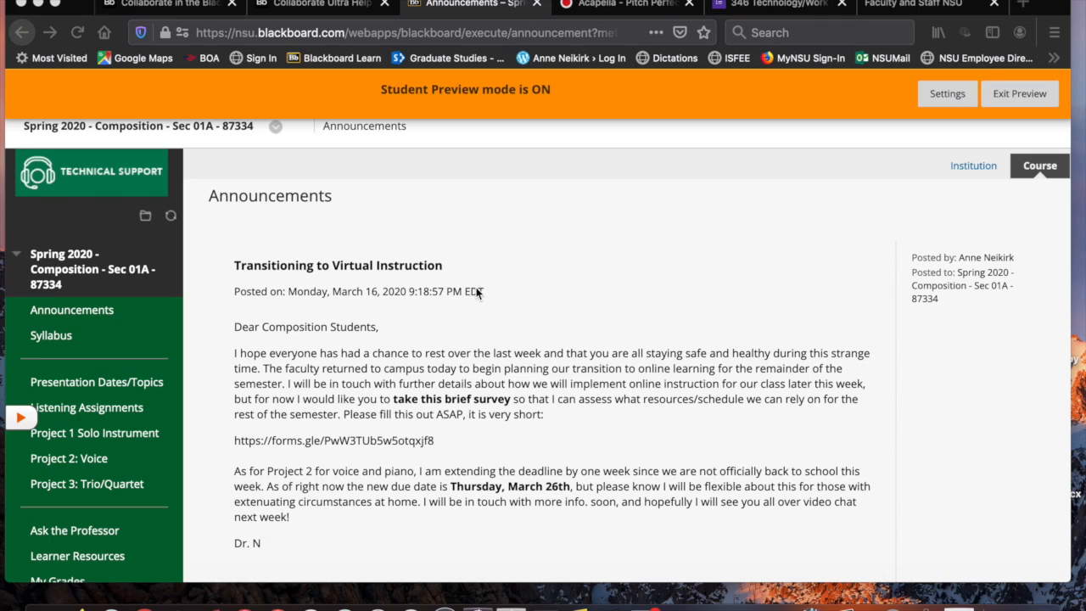
mouse_move(102, 133)
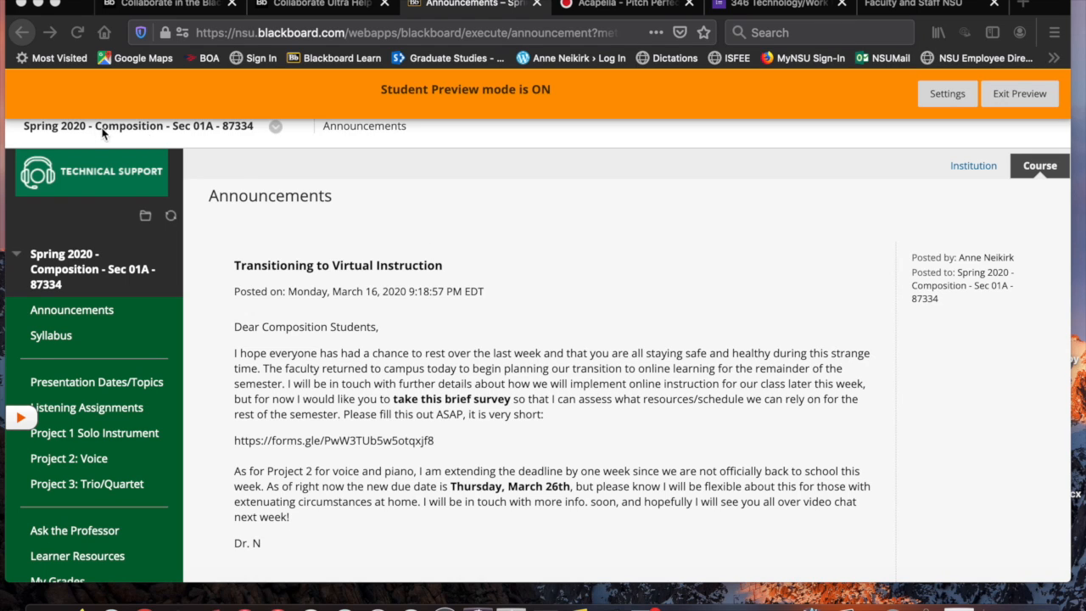
mouse_move(392, 292)
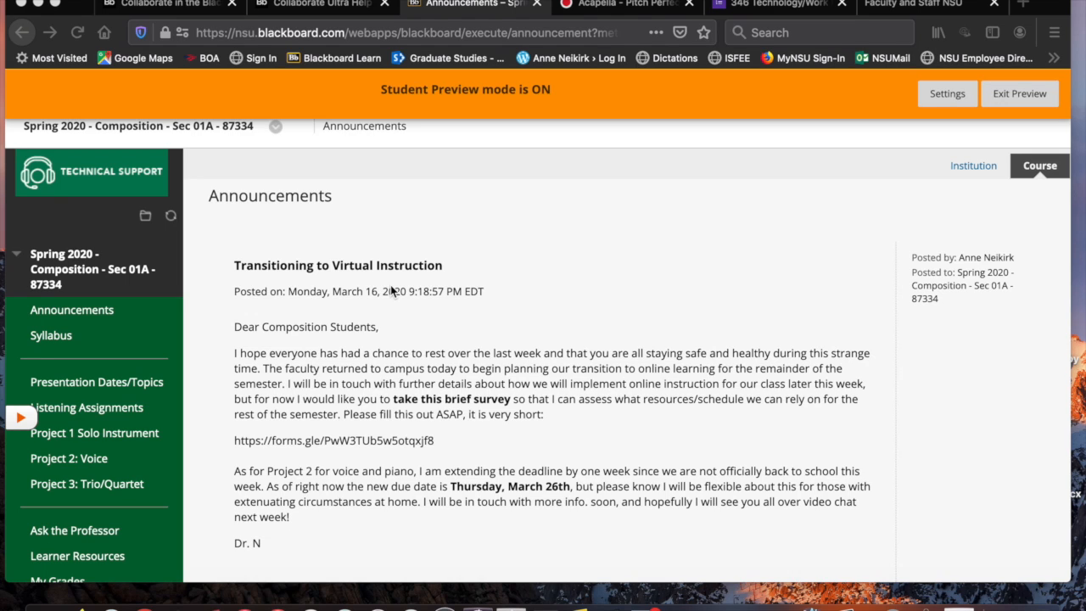
mouse_move(305, 322)
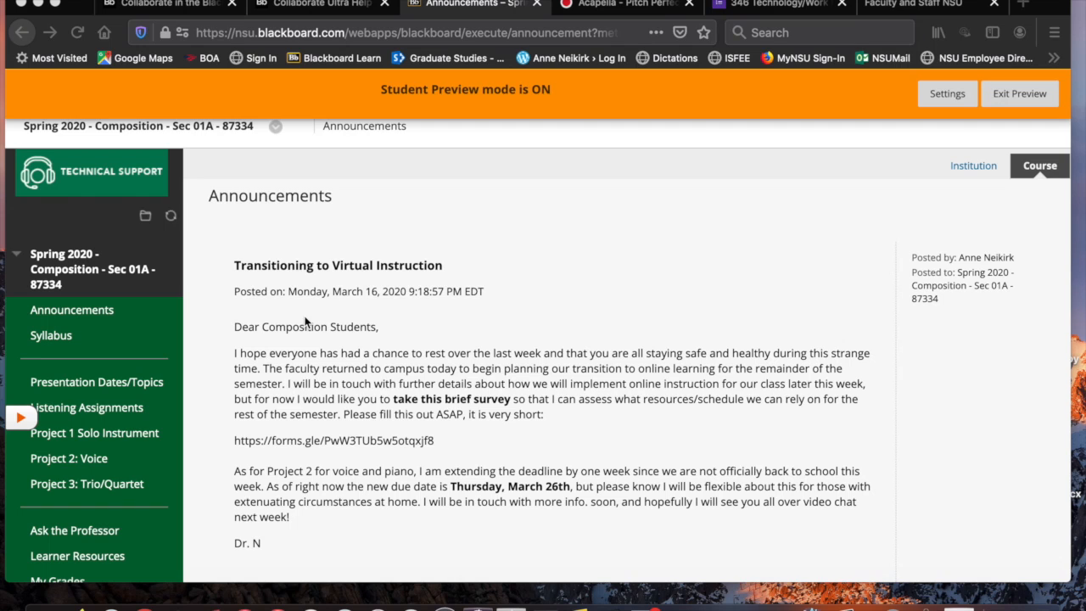
mouse_move(122, 441)
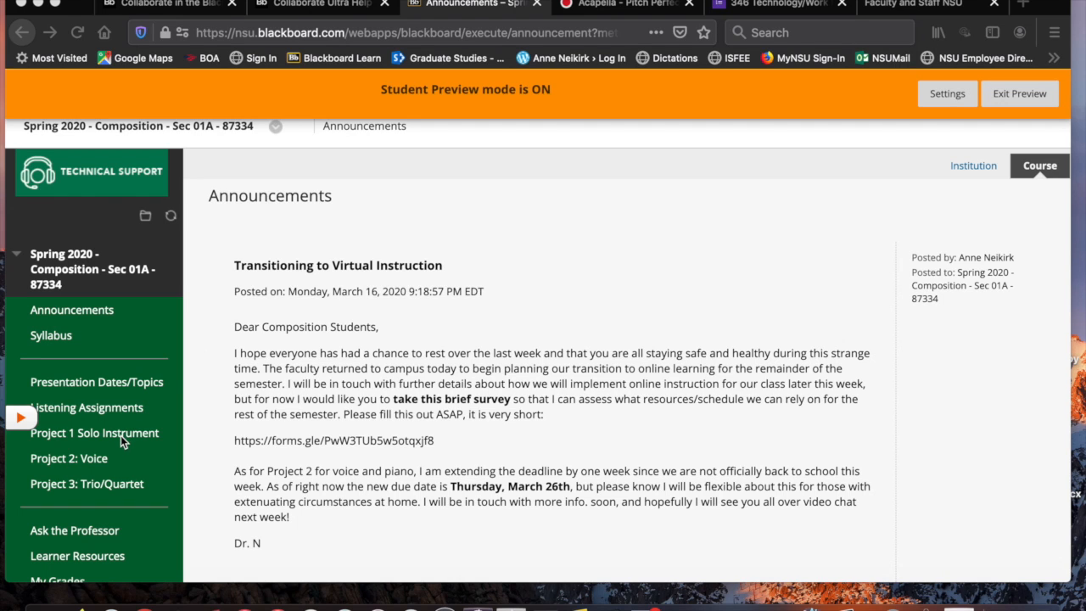
- Go from the course announcements to the course's Tools page via the course menu
scroll(down, 3)
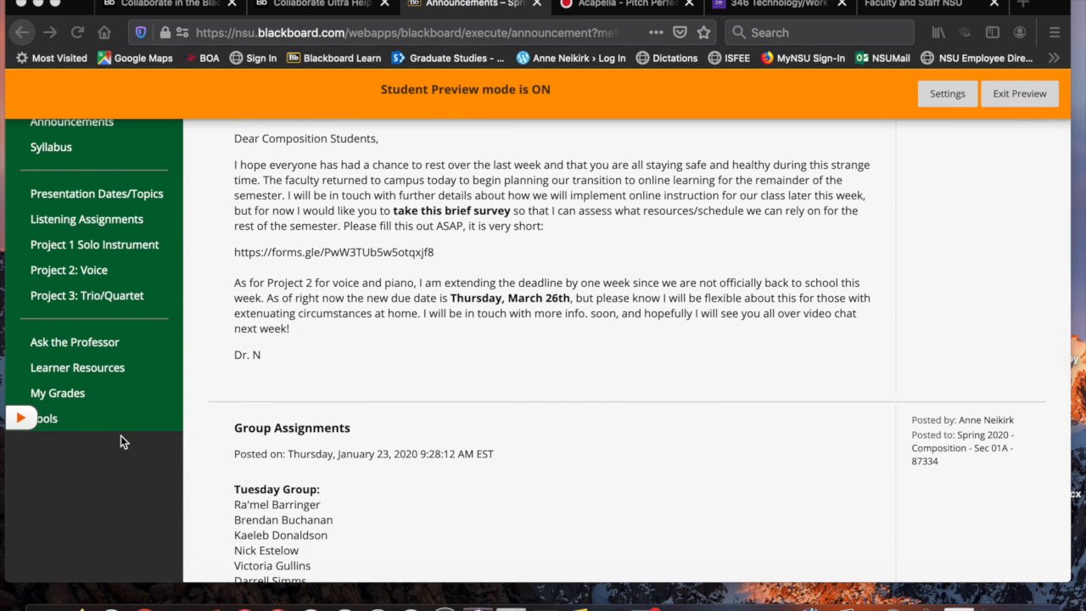
scroll(down, 3)
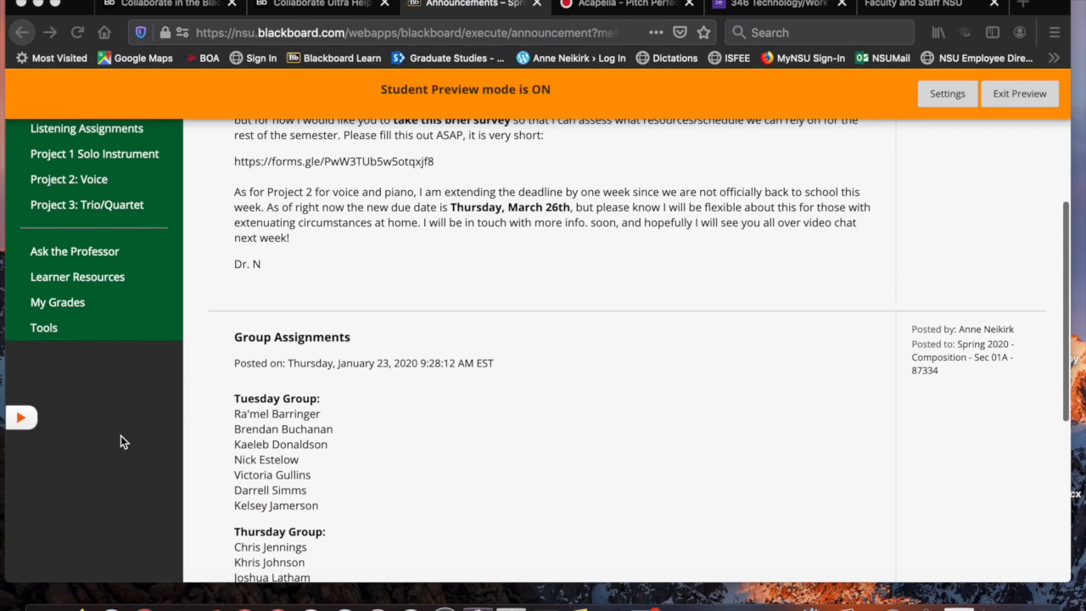
mouse_move(47, 331)
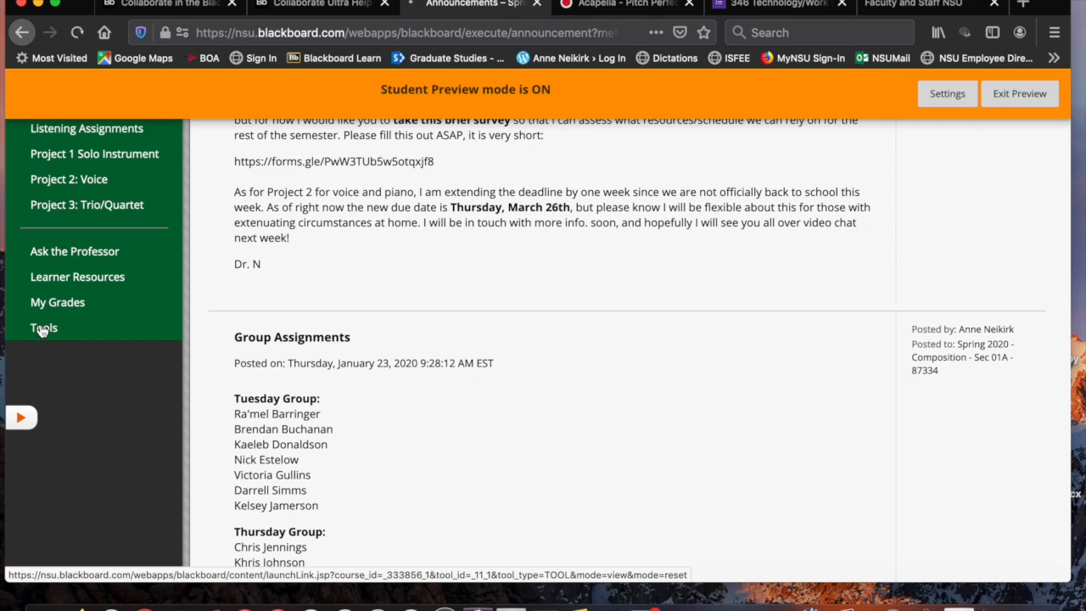
click(42, 328)
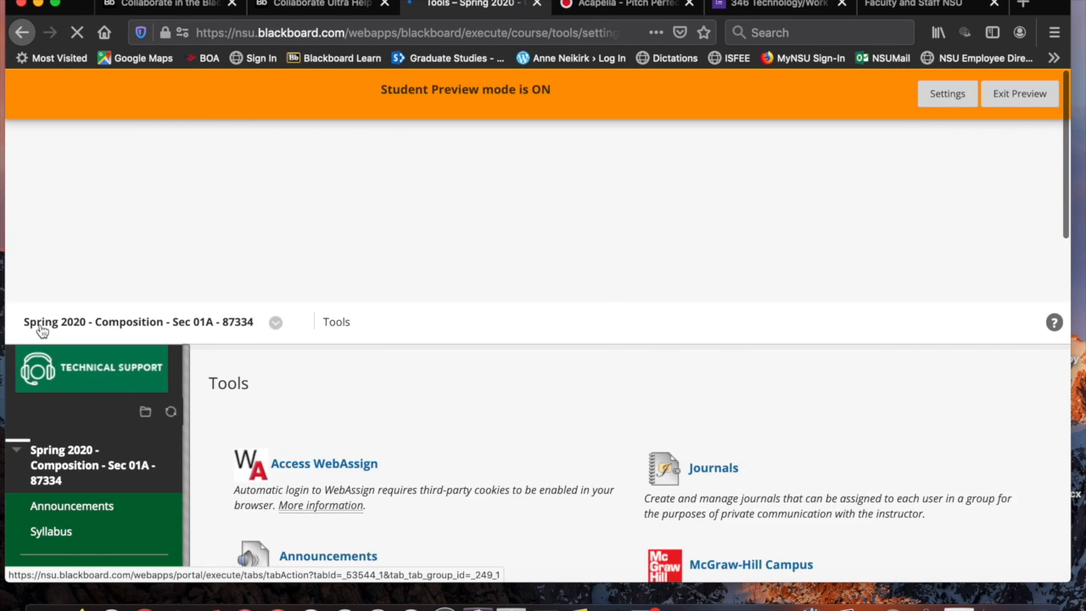
- Show the Course Room's details panel with its join and anonymous dial-in information
scroll(down, 3)
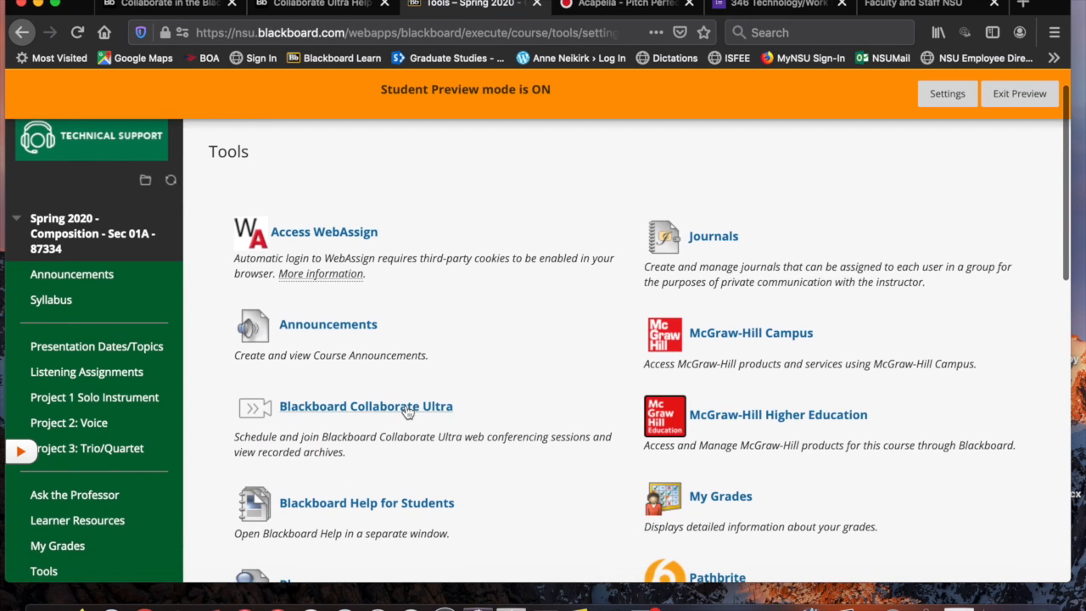
mouse_move(321, 444)
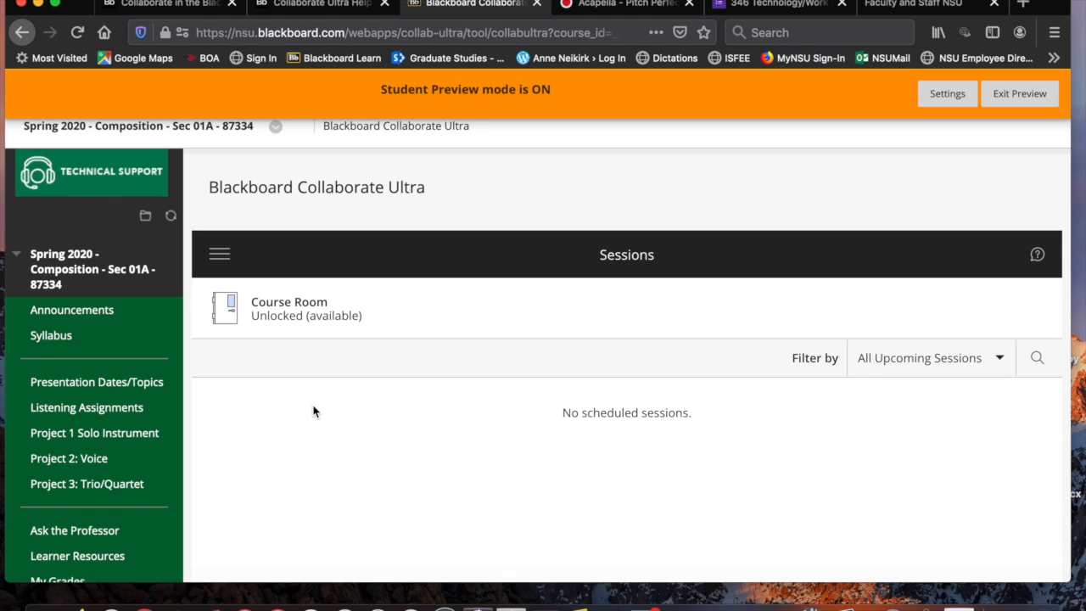
mouse_move(356, 319)
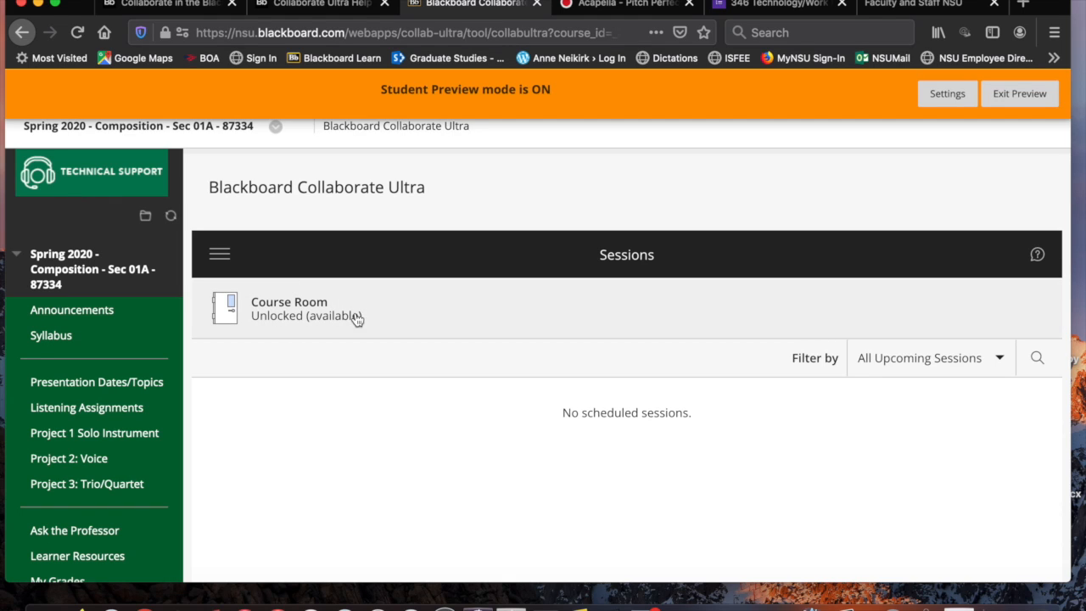
mouse_move(408, 314)
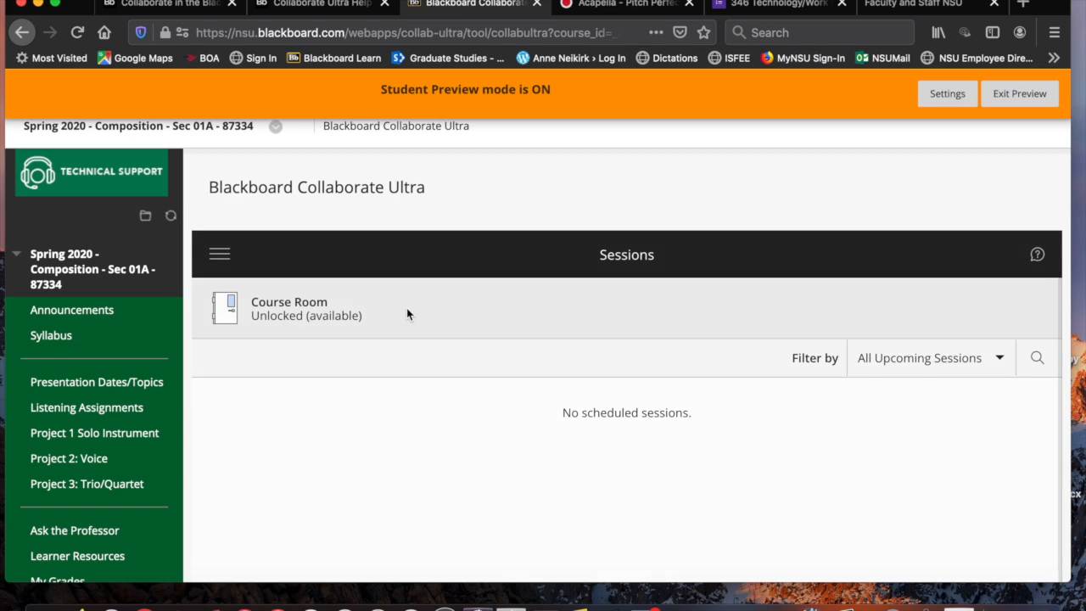
click(288, 309)
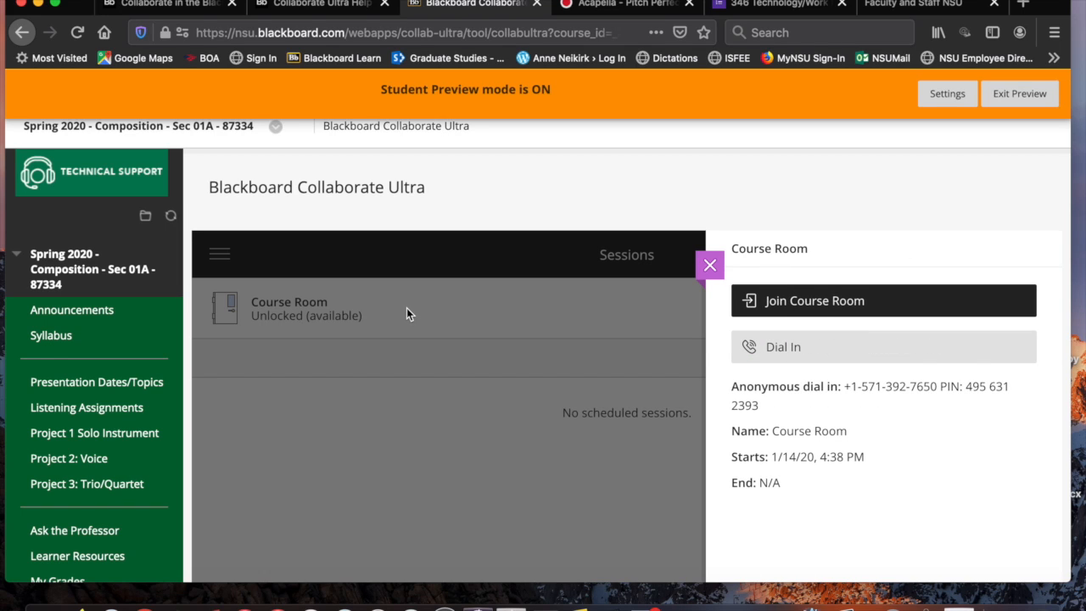
mouse_move(849, 305)
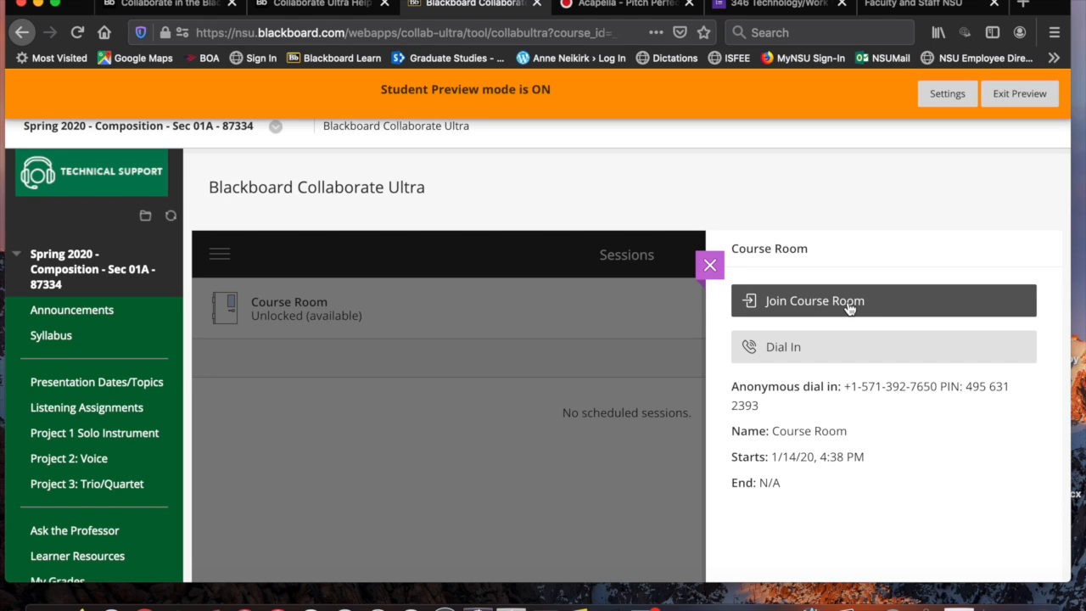
mouse_move(914, 311)
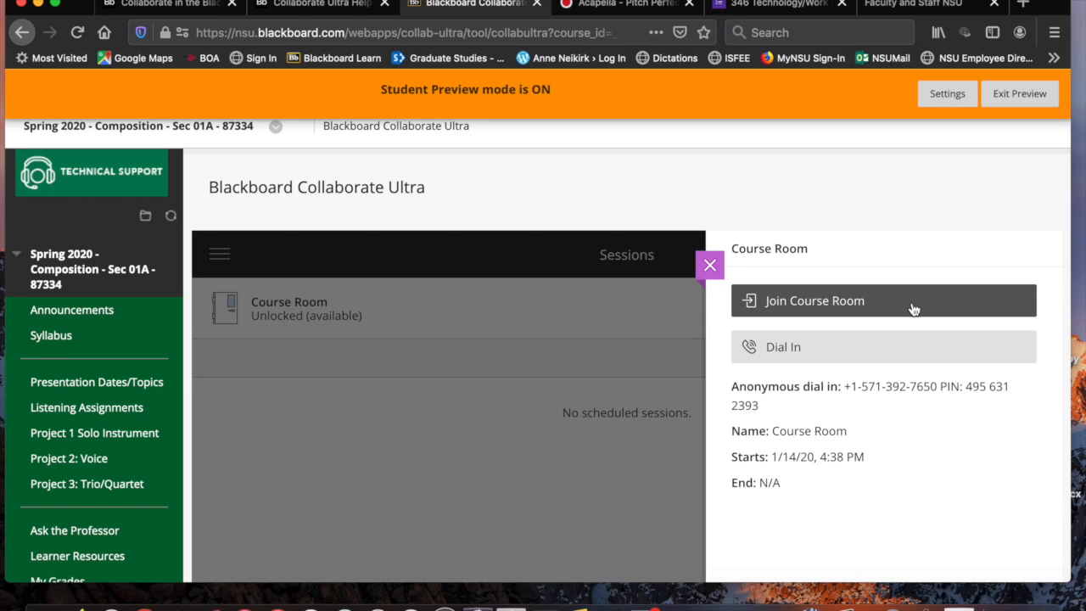
mouse_move(852, 406)
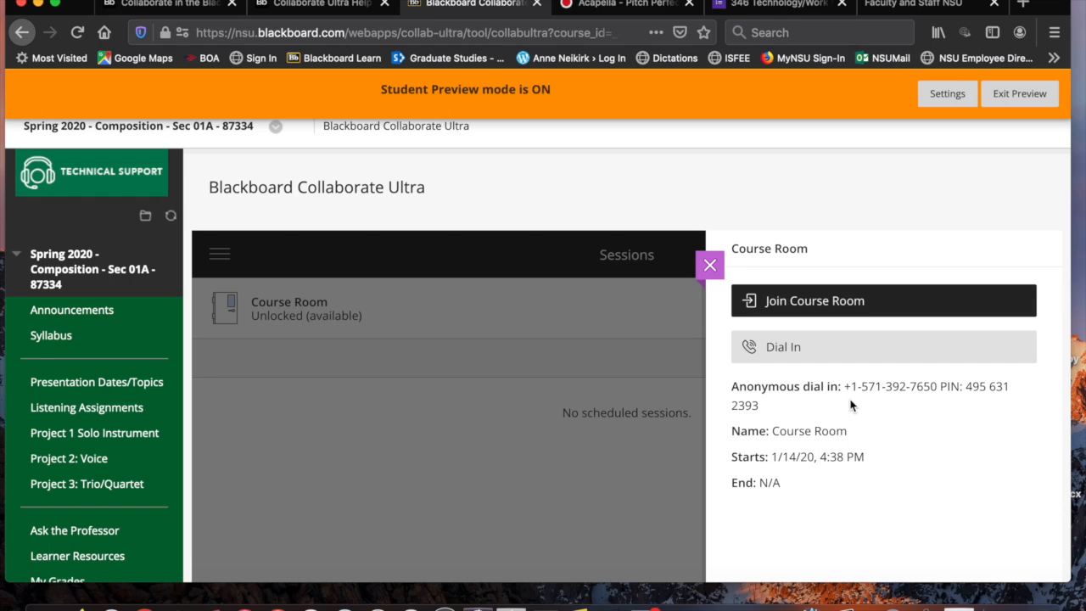
mouse_move(934, 393)
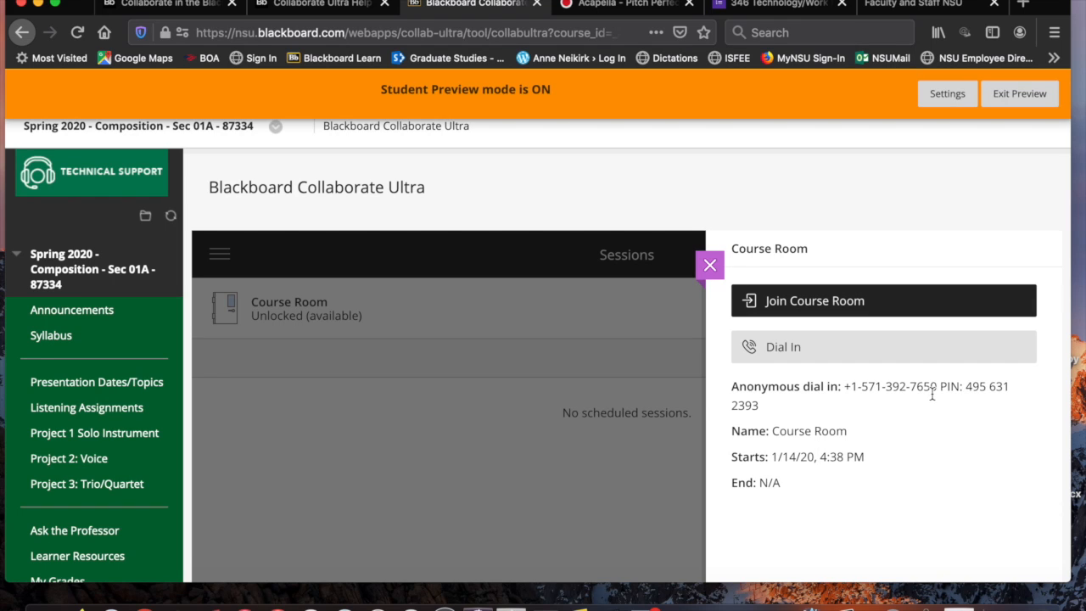
mouse_move(824, 412)
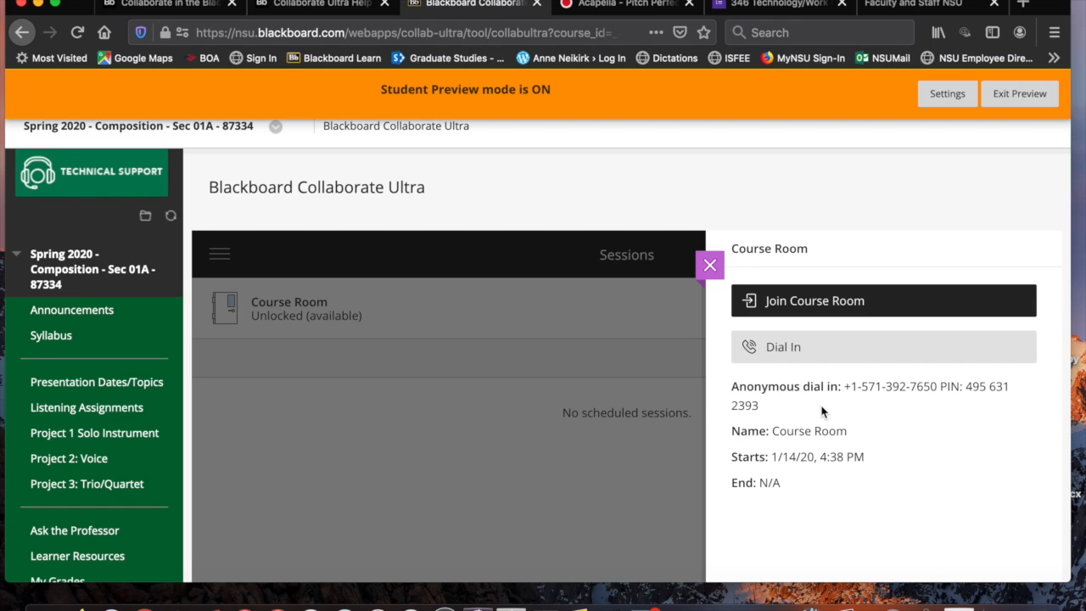
mouse_move(869, 302)
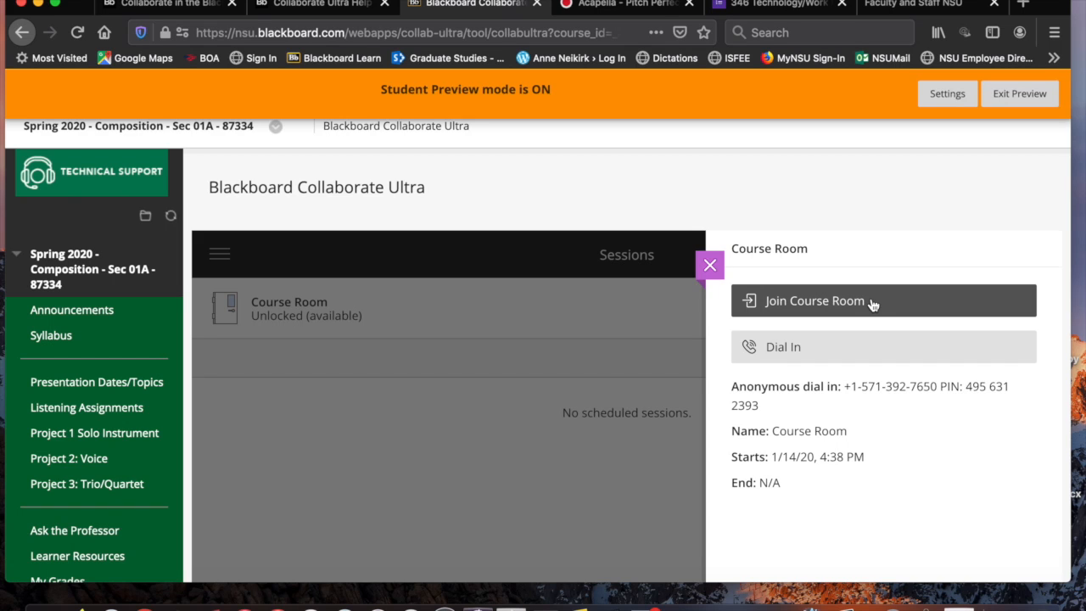
- Join the Course Room from the details panel and allow the internal microphone
click(882, 300)
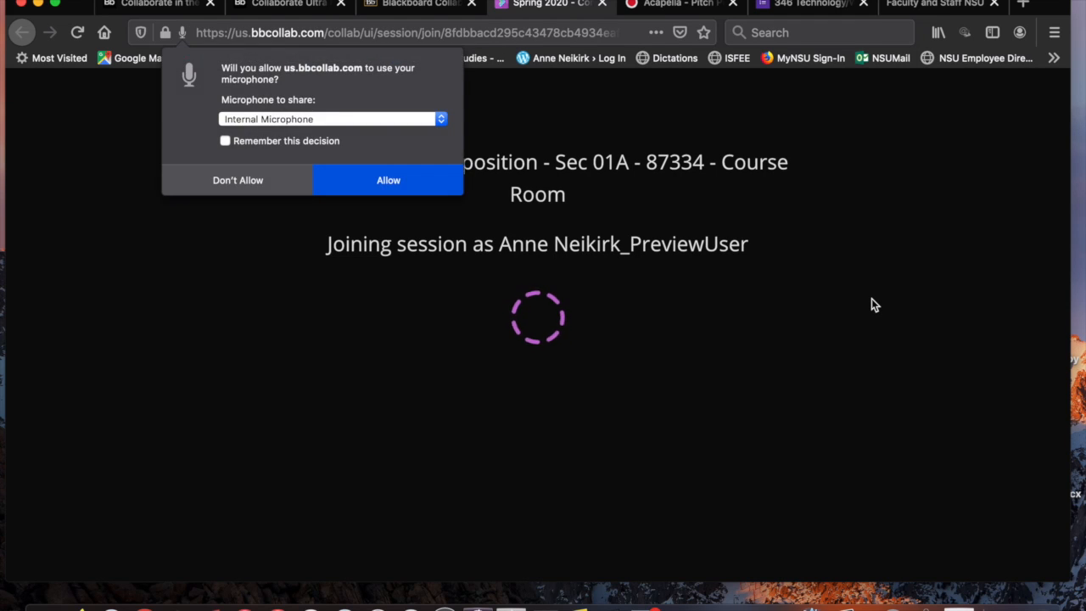
mouse_move(425, 231)
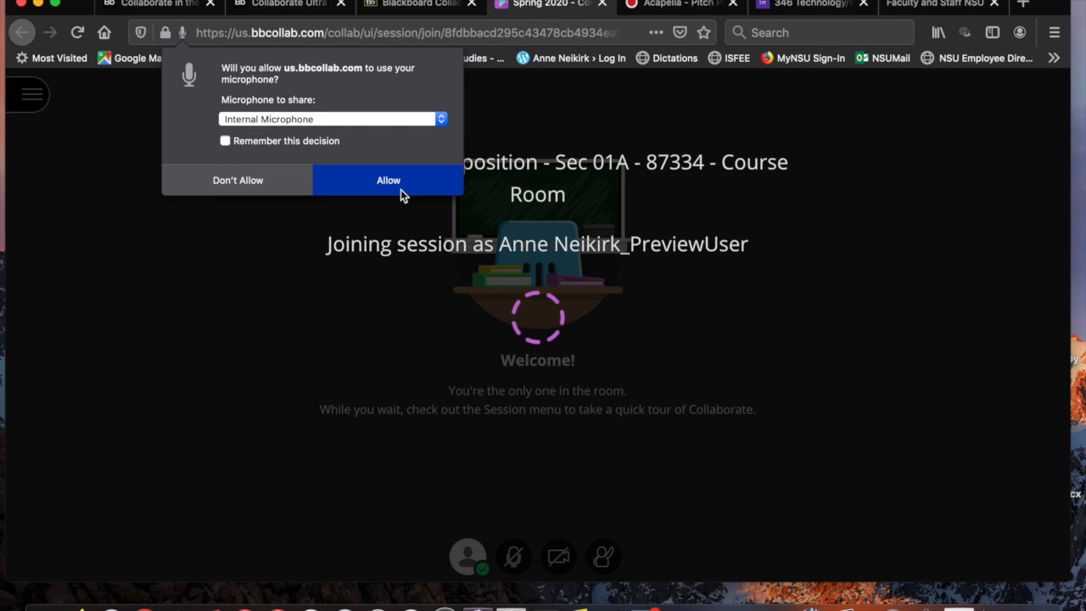
click(387, 180)
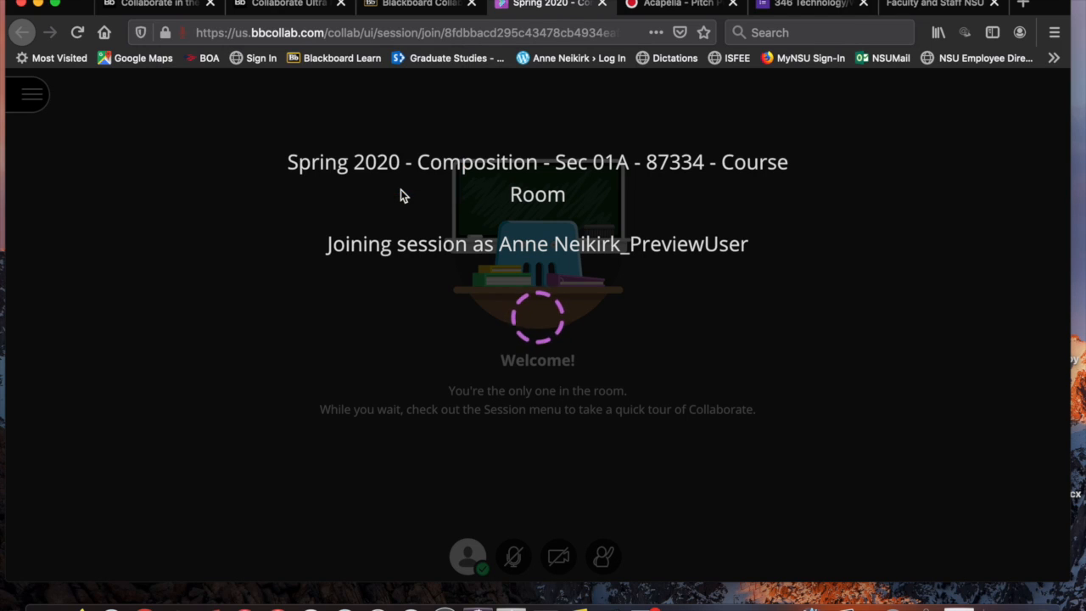
mouse_move(523, 339)
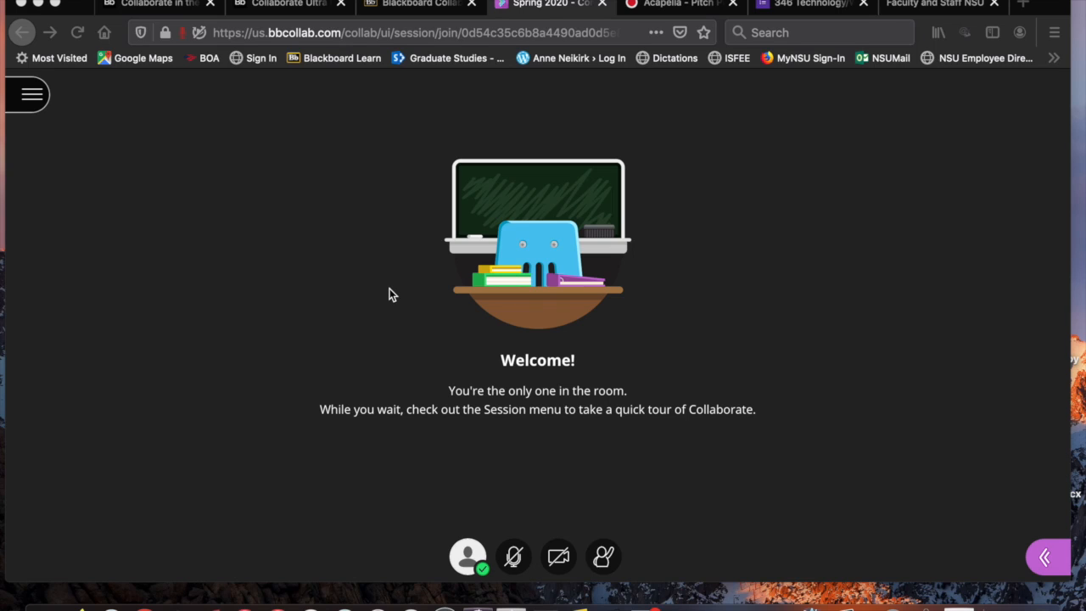
mouse_move(489, 363)
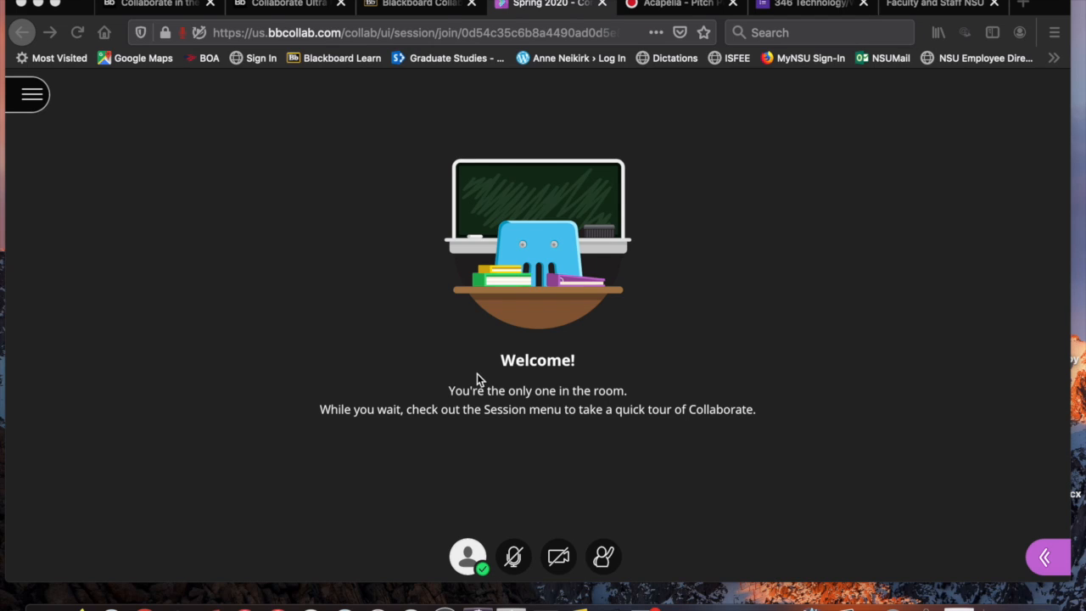
click(512, 557)
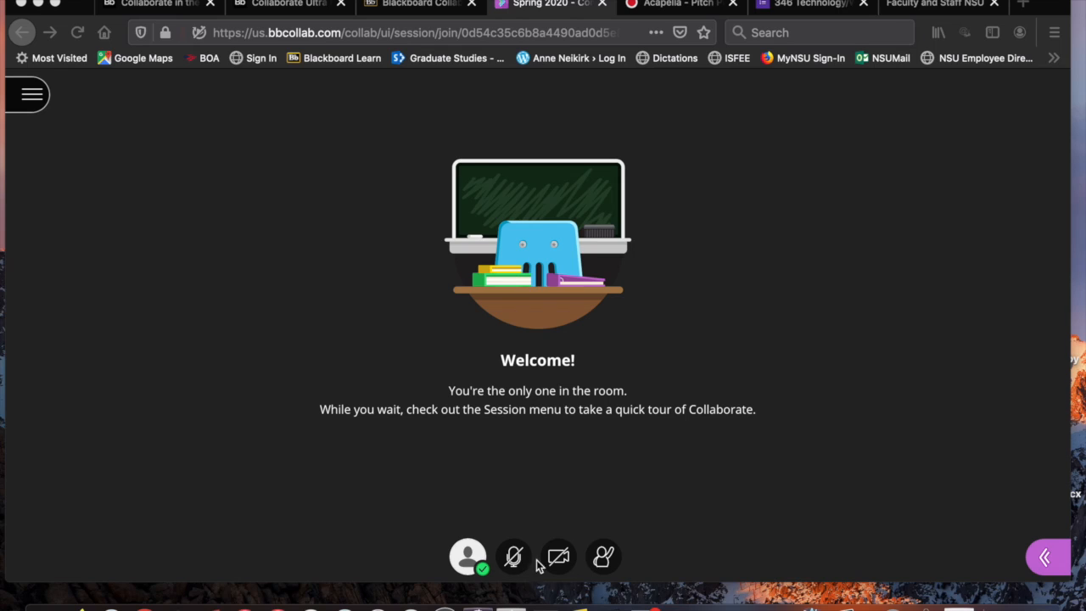
click(557, 557)
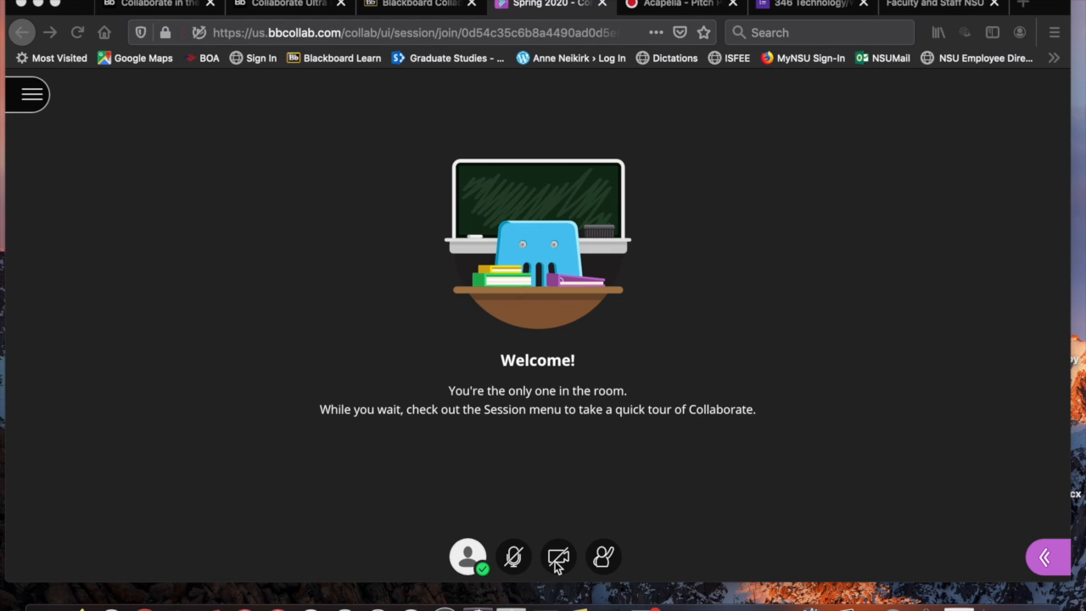
- Grant camera access and share your video so it appears in the empty room
click(557, 557)
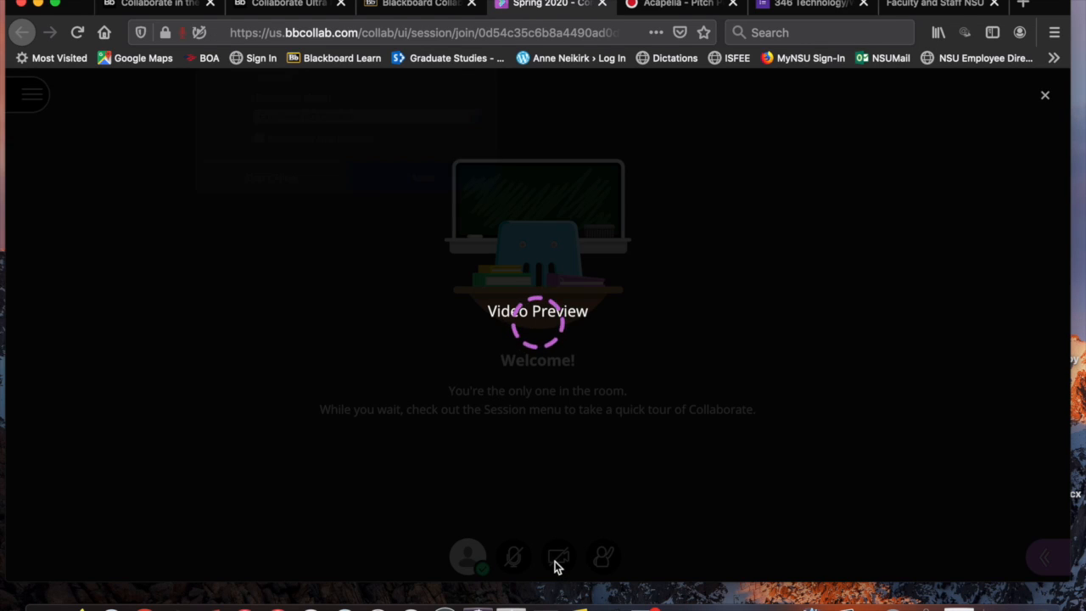
click(557, 556)
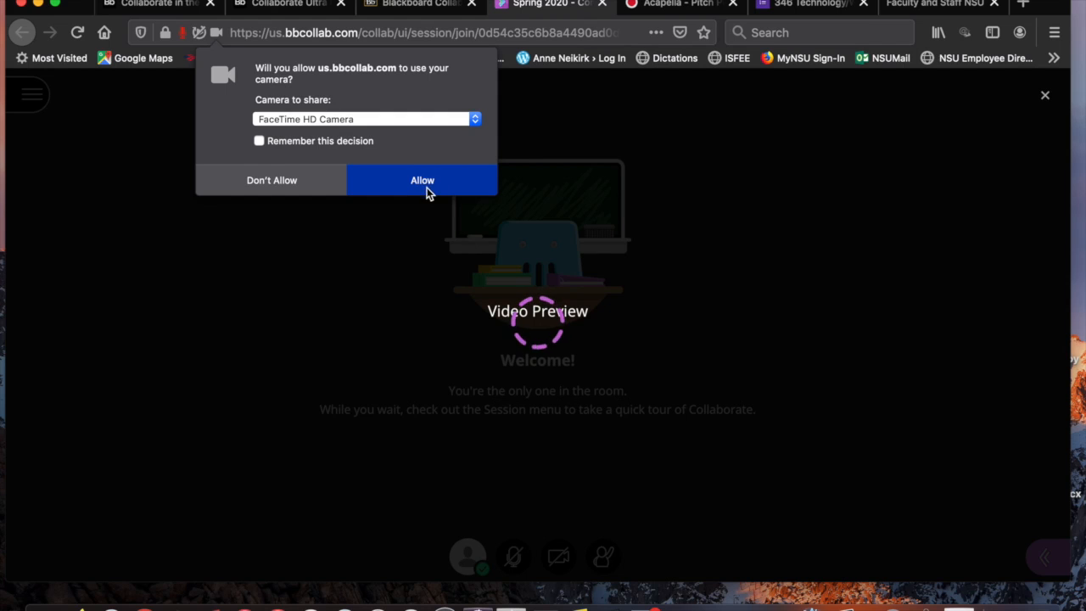
click(421, 180)
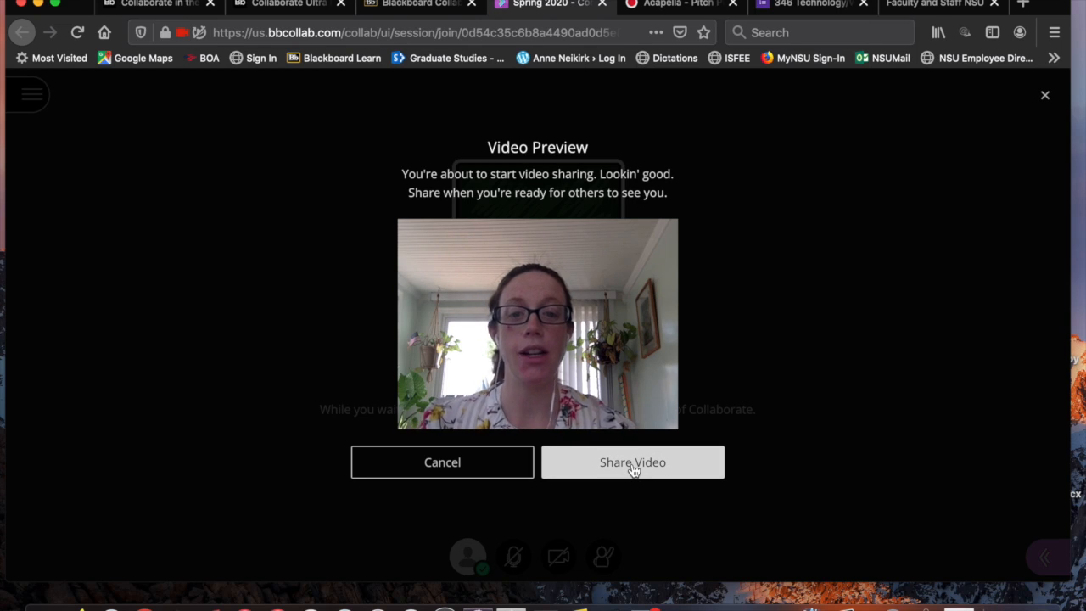
click(631, 461)
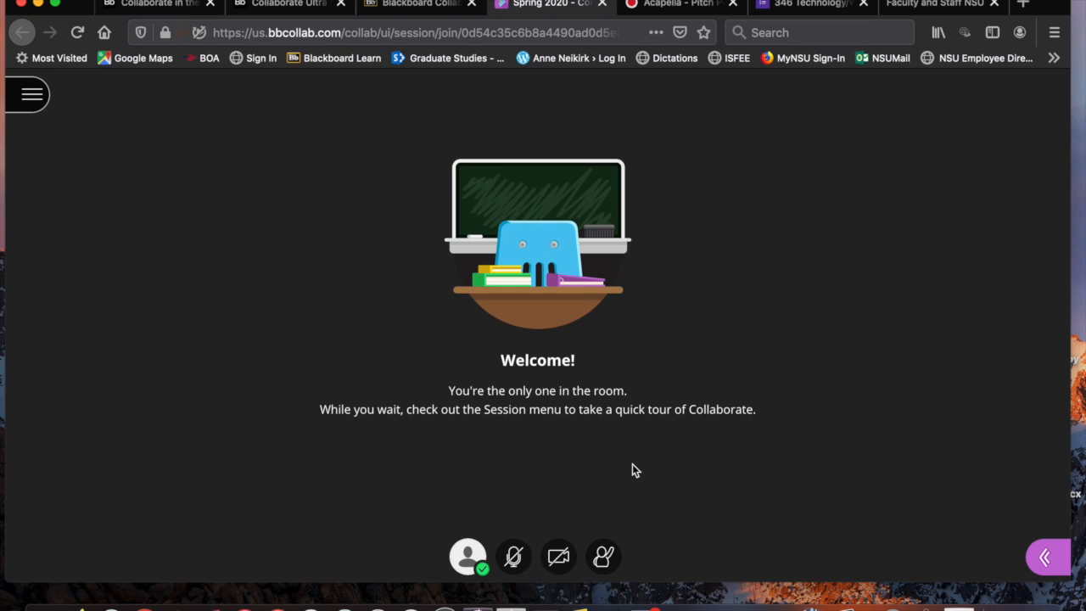
click(556, 557)
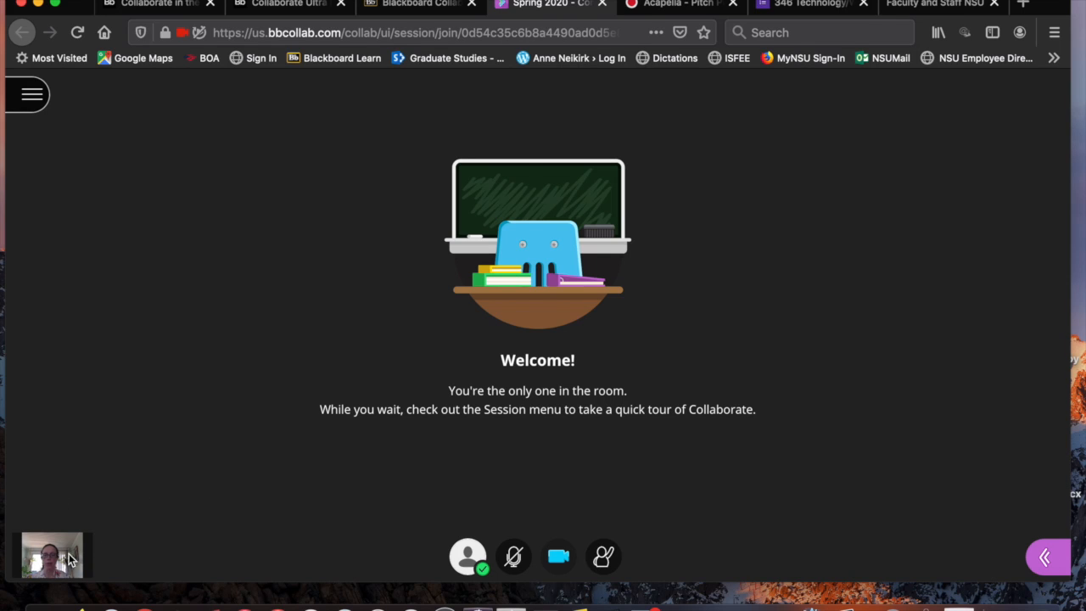
mouse_move(501, 312)
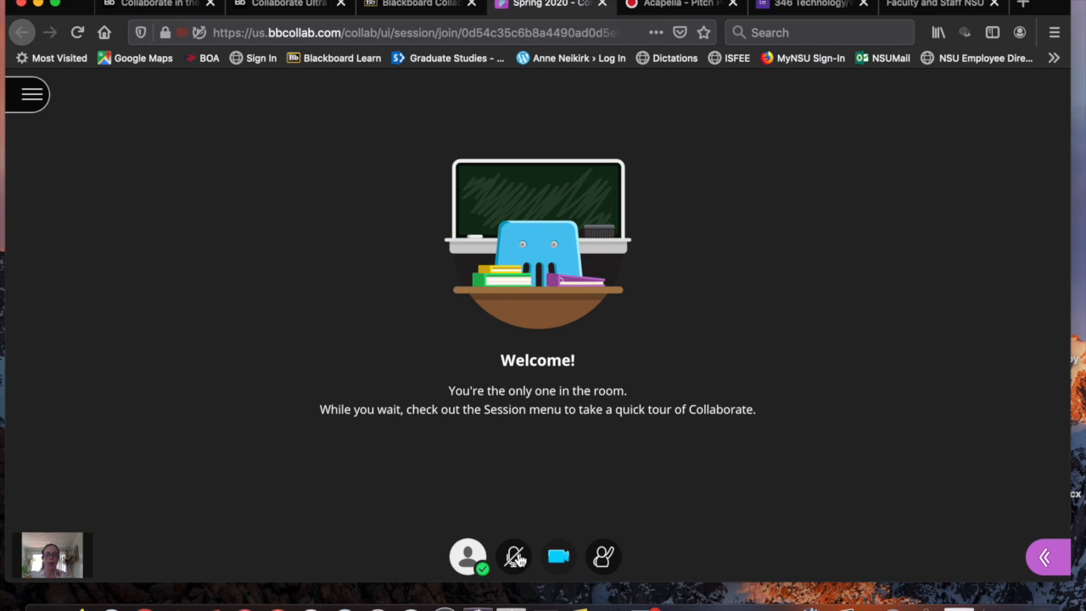
- Raise your hand from the bottom toolbar while video stays shared
click(513, 557)
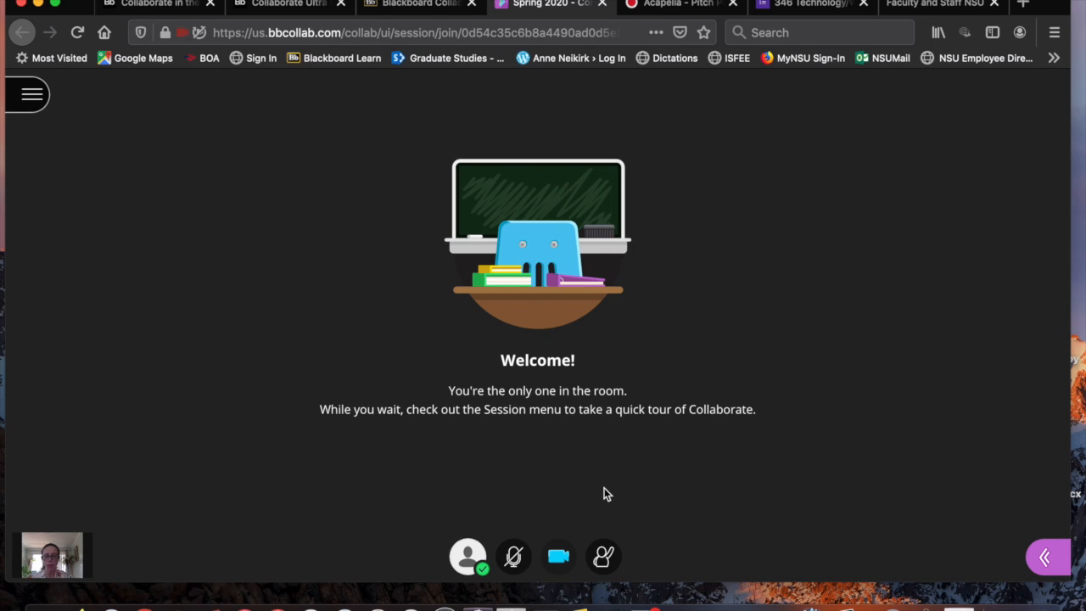
mouse_move(523, 488)
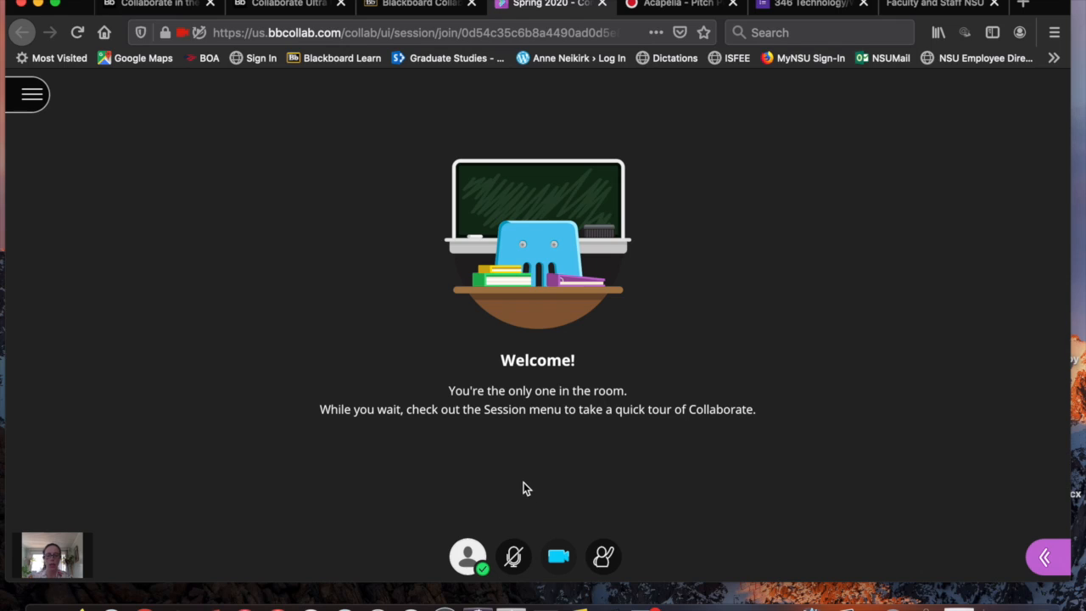
mouse_move(560, 478)
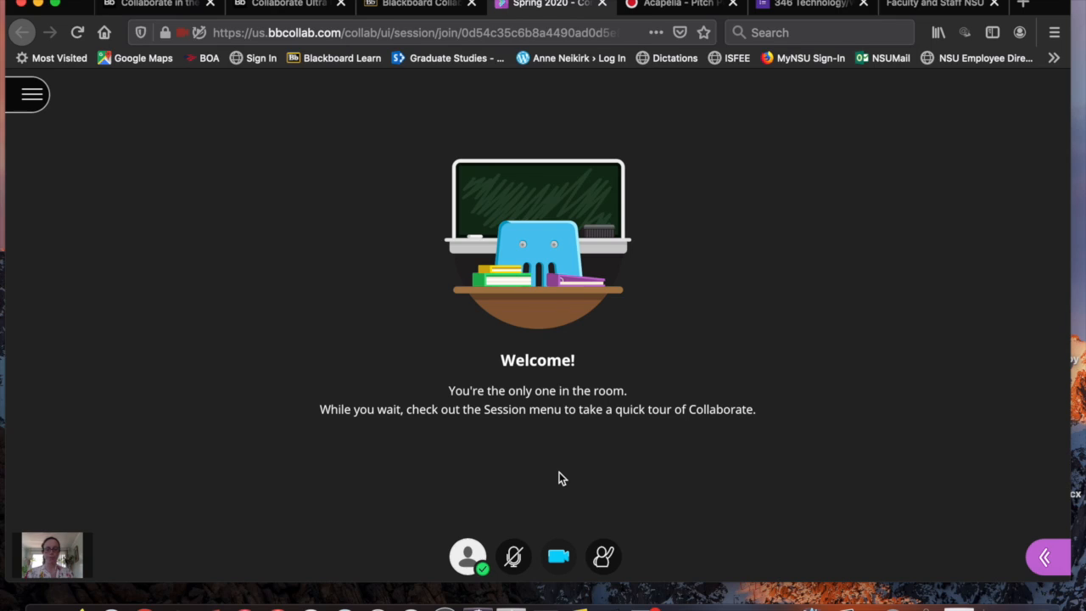
mouse_move(604, 557)
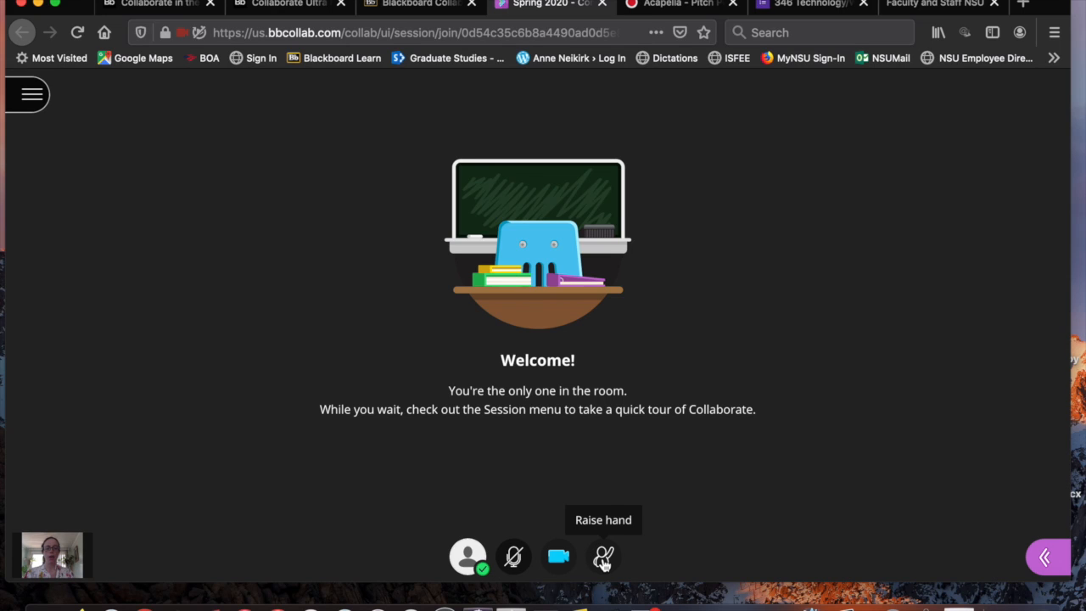
click(604, 556)
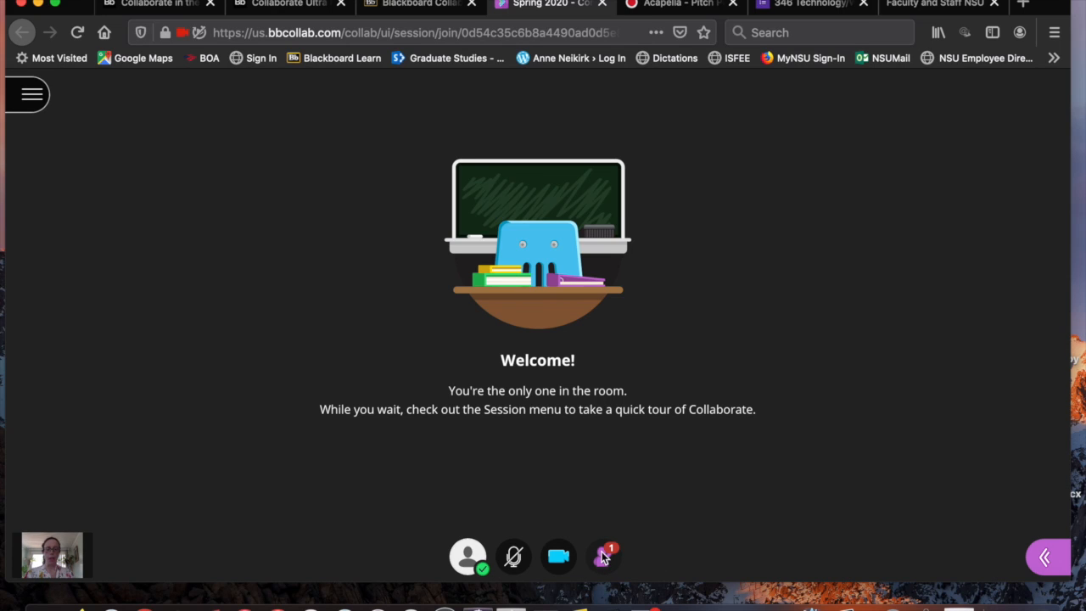
mouse_move(671, 540)
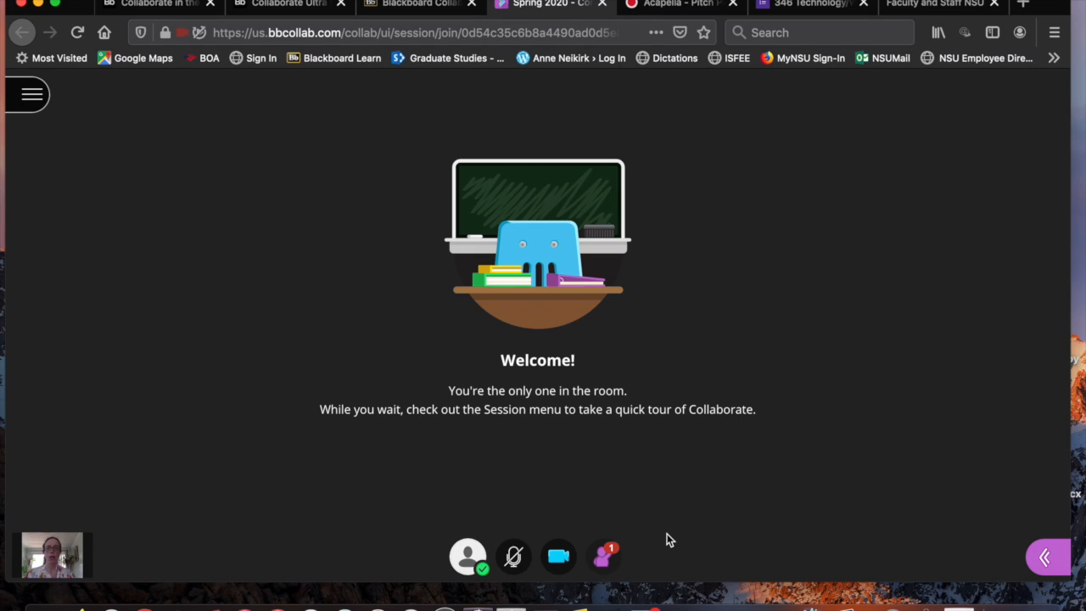
mouse_move(796, 506)
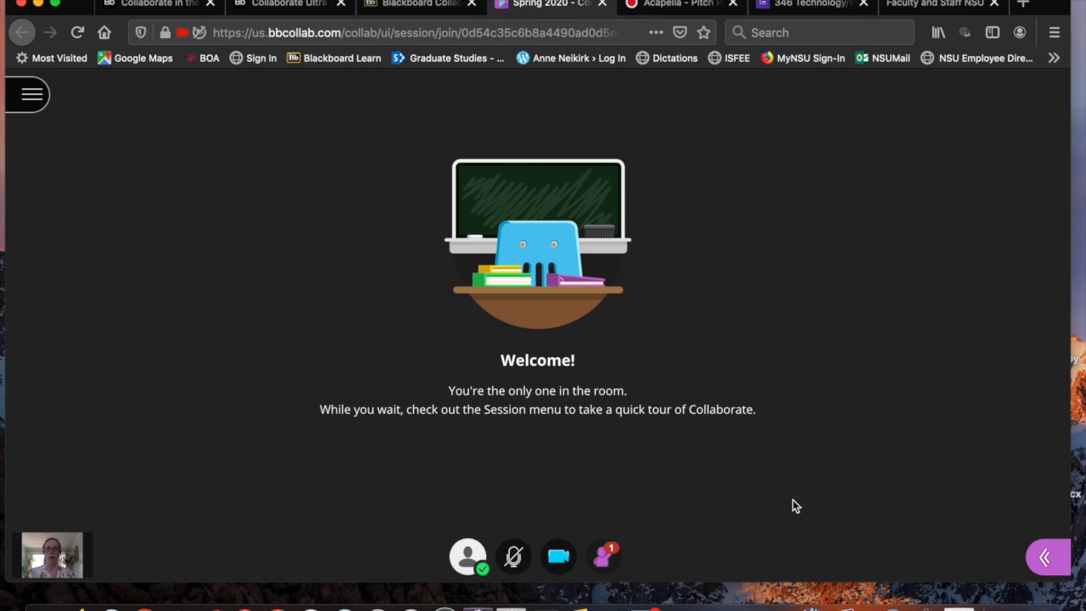
mouse_move(1018, 528)
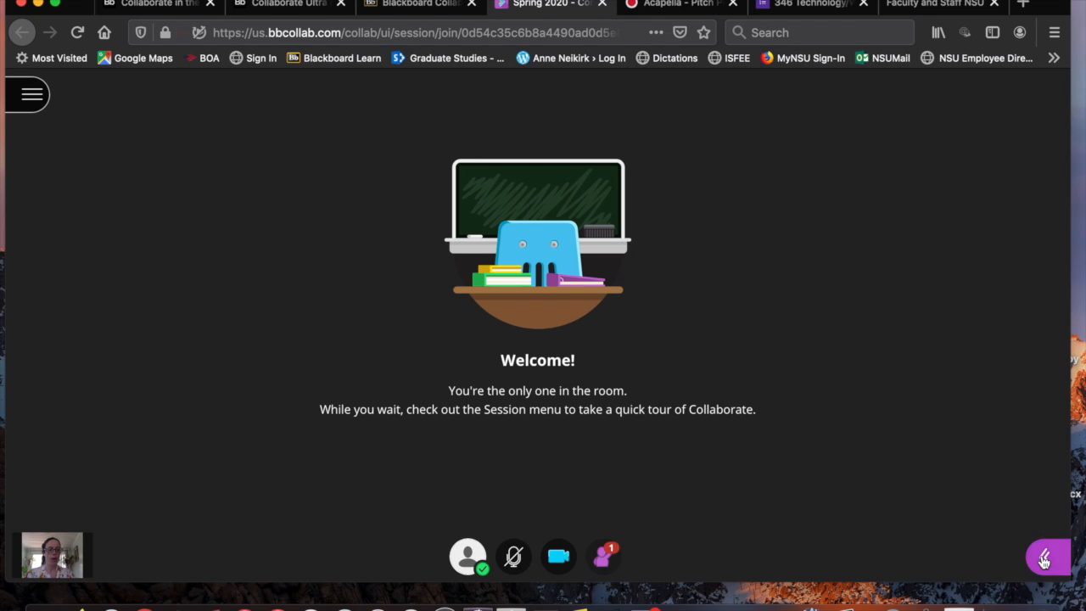
- Write 'Sounds great!' in the Everyone chat's Say something box and post it
click(1049, 557)
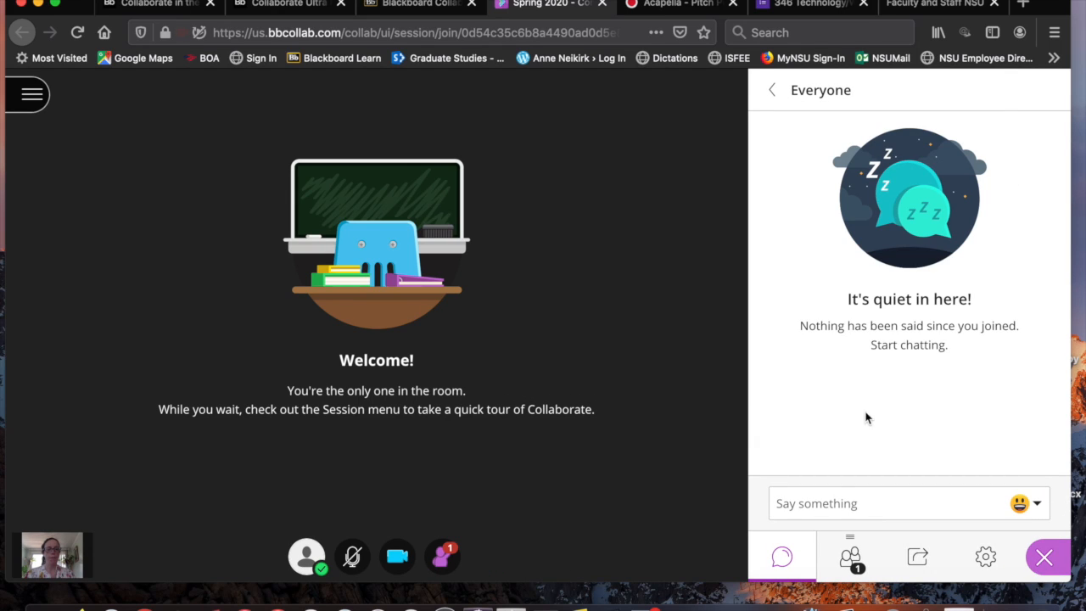
mouse_move(827, 500)
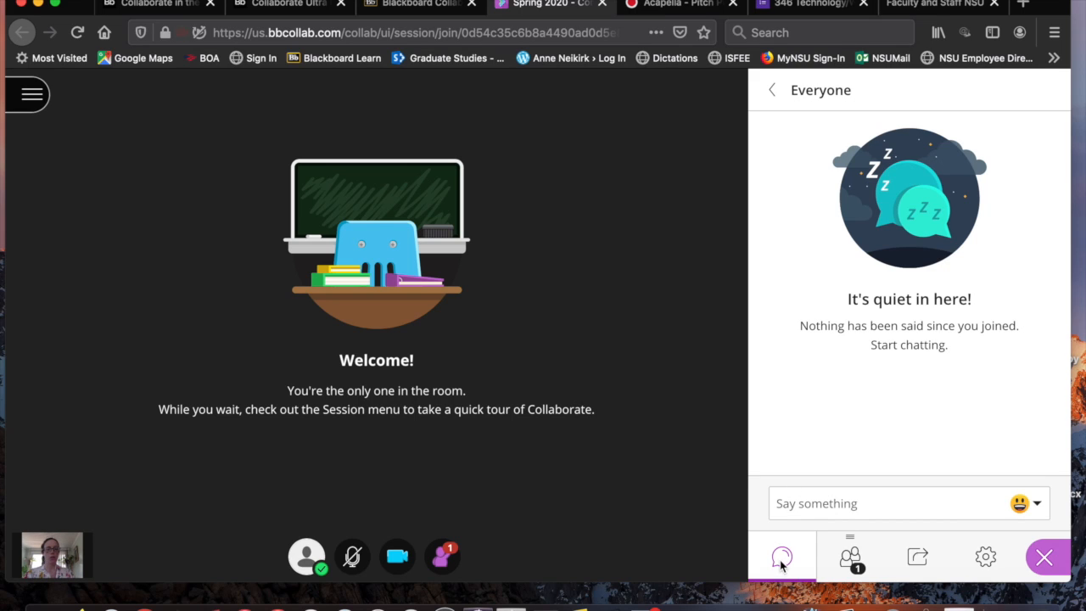
click(899, 502)
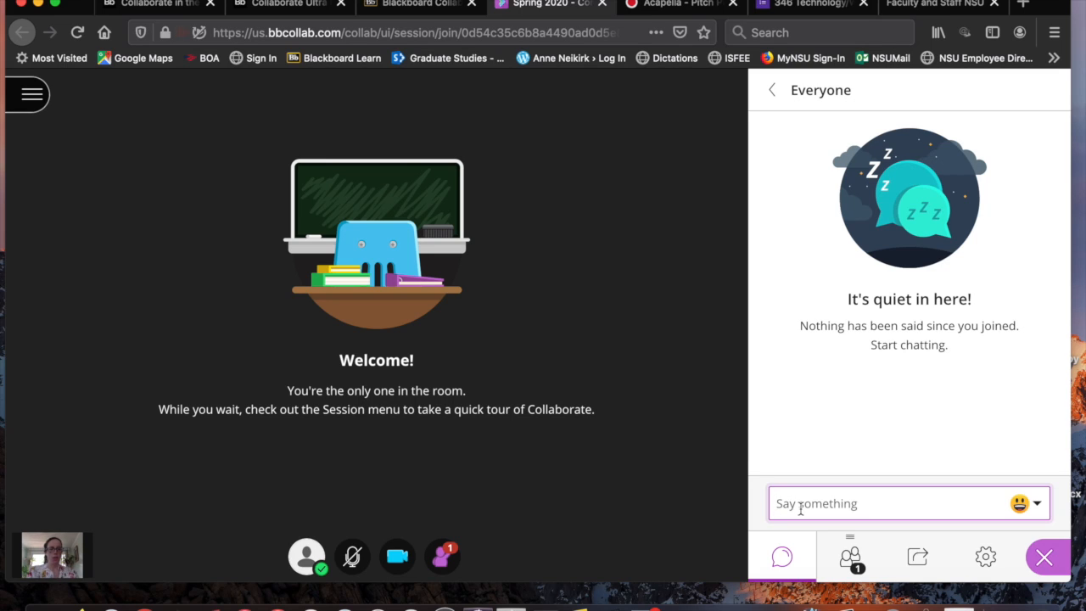
text(Sounds)
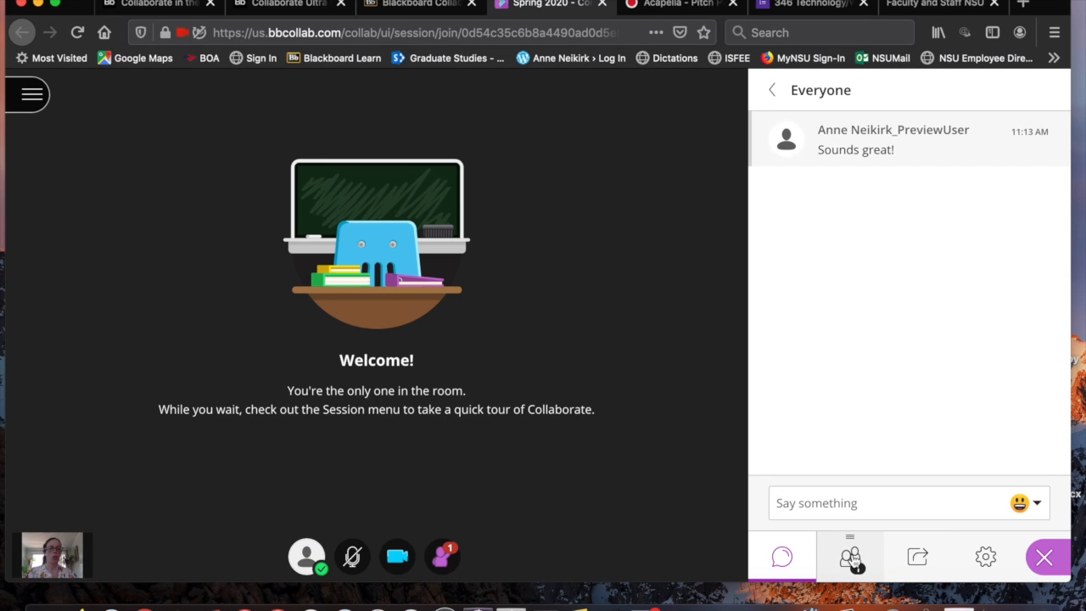
- View the Attendees list (one participant), then the Share Content options showing nothing shared
click(849, 557)
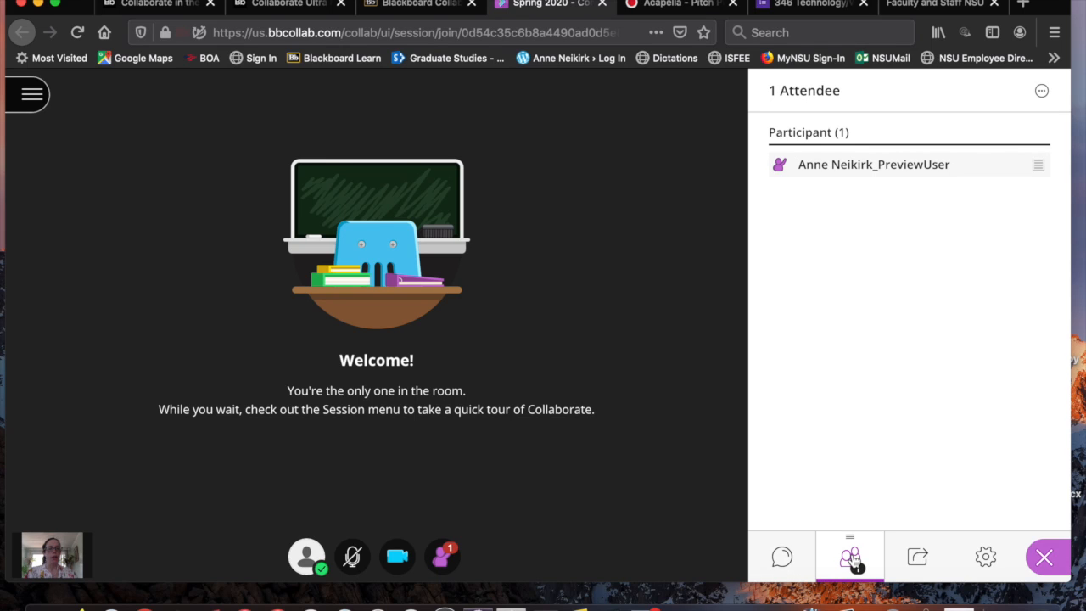
mouse_move(812, 245)
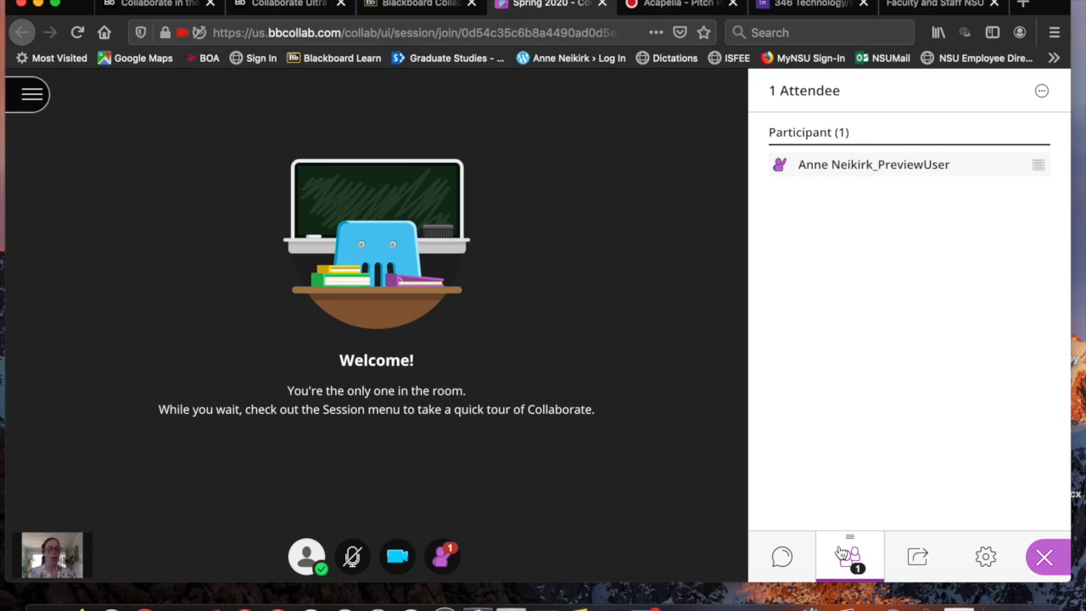
mouse_move(916, 556)
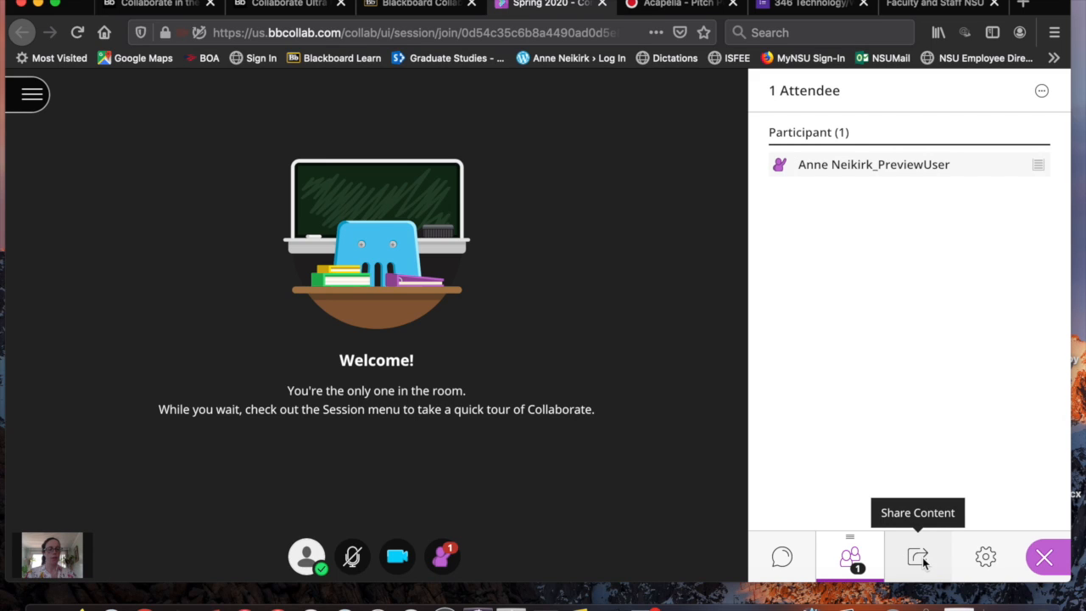
click(917, 557)
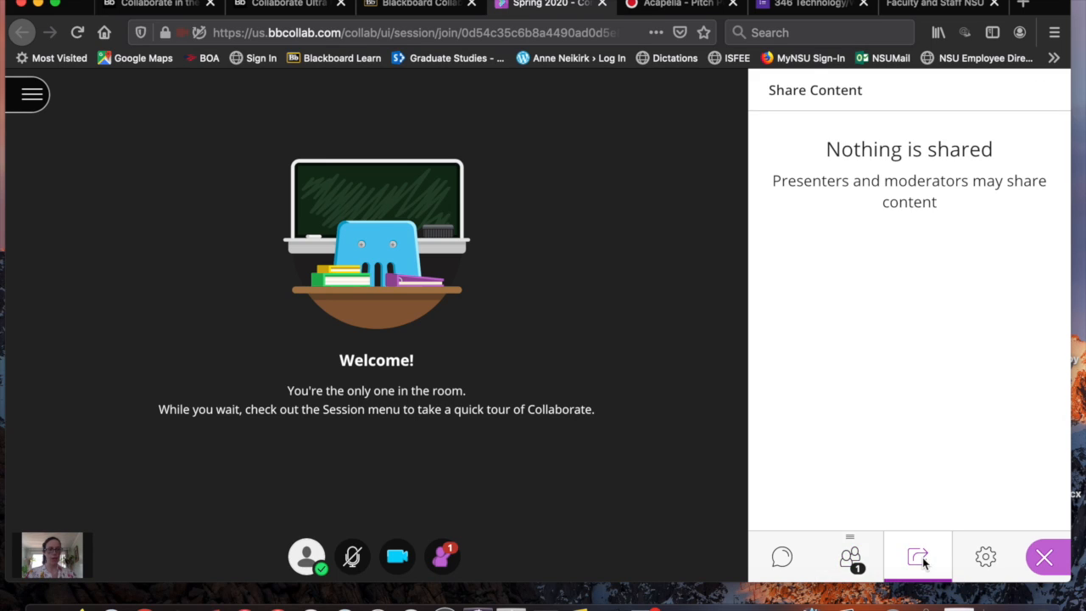
mouse_move(923, 297)
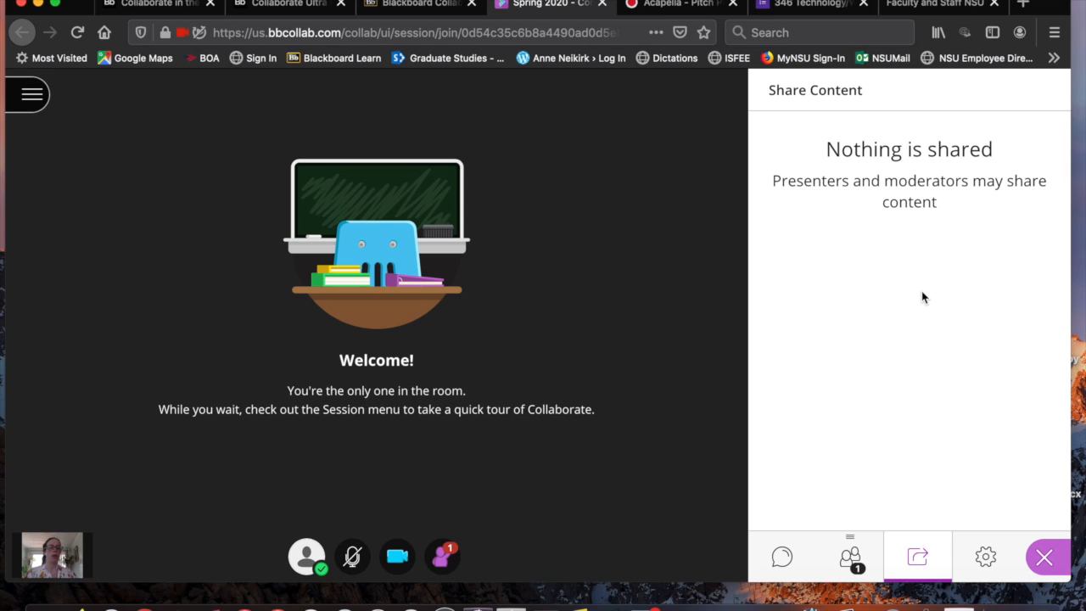
mouse_move(876, 302)
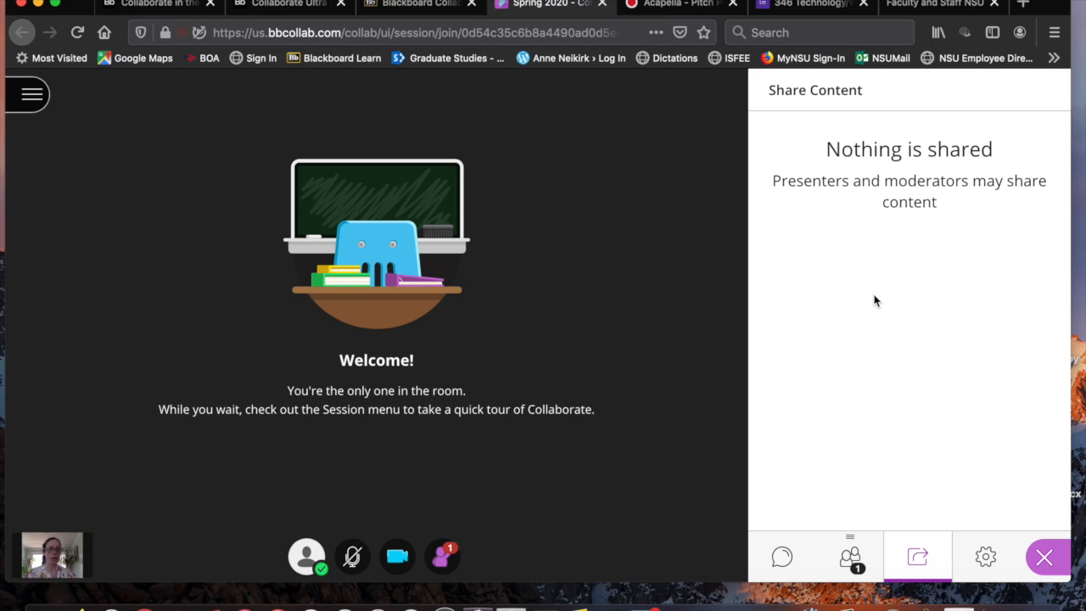
mouse_move(916, 416)
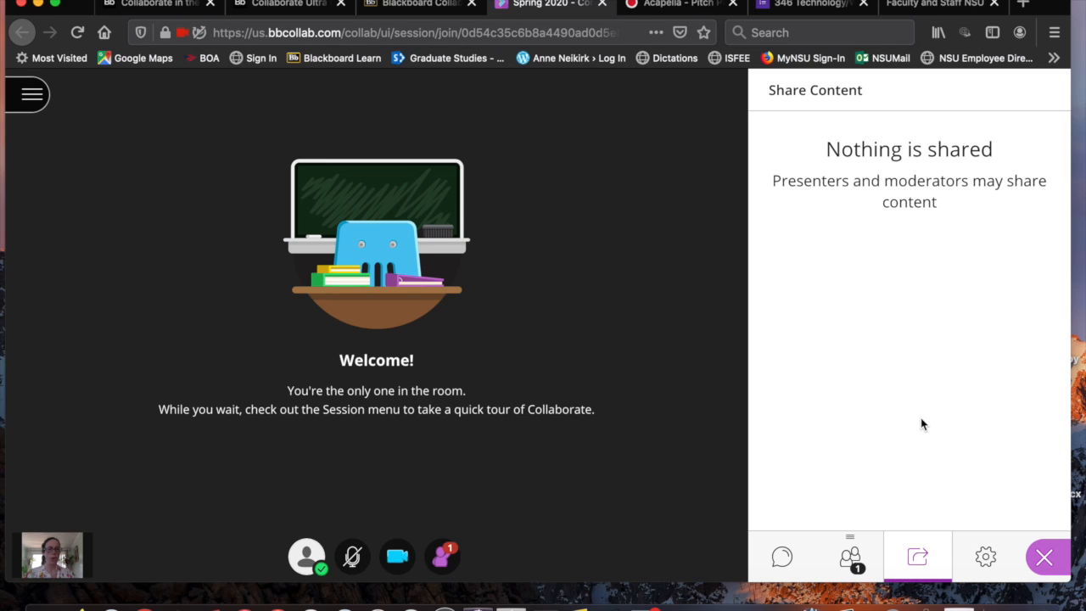
mouse_move(899, 363)
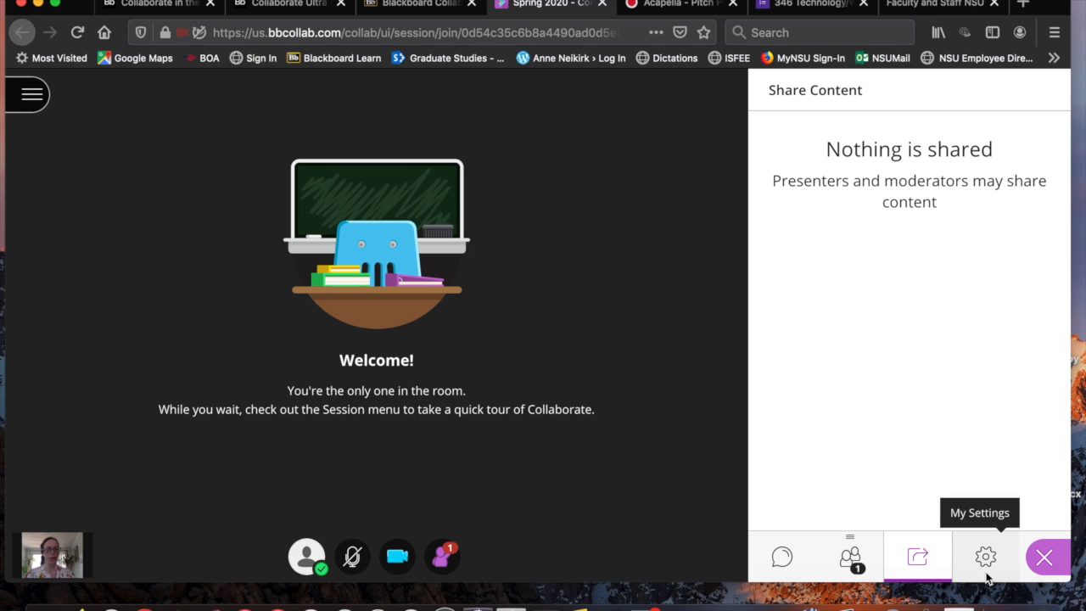
- Scroll through My Settings' Audio and Video Settings, then close the Collaborate panel
click(985, 557)
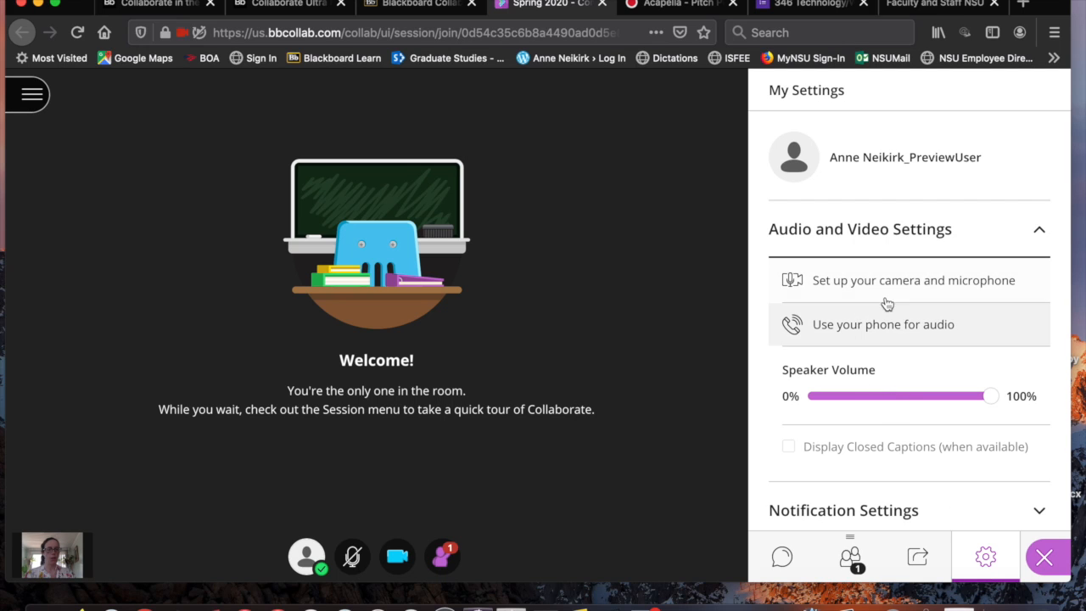
scroll(down, 3)
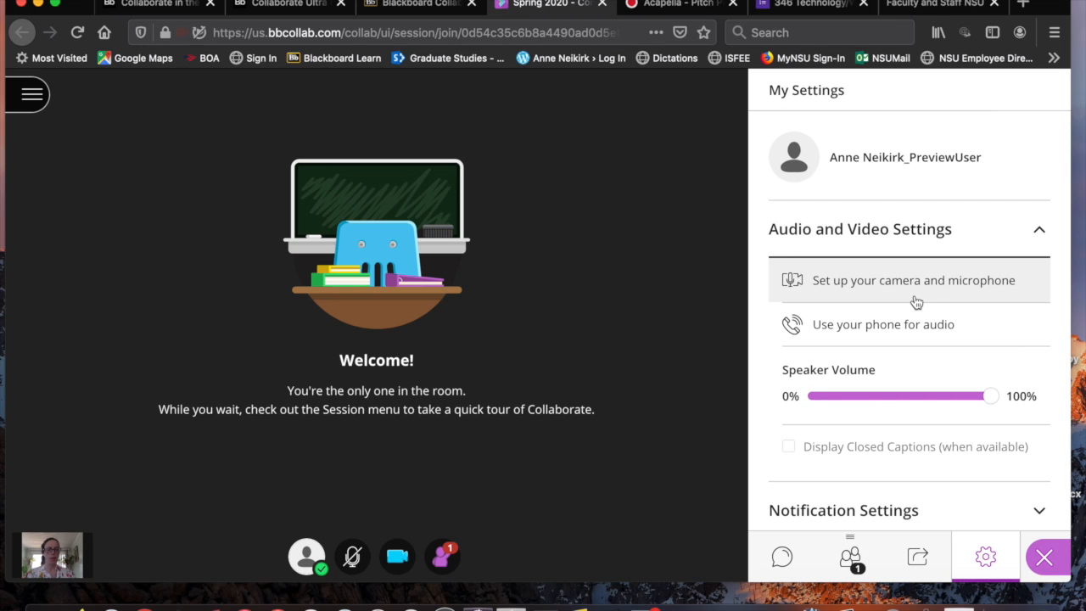
mouse_move(1008, 494)
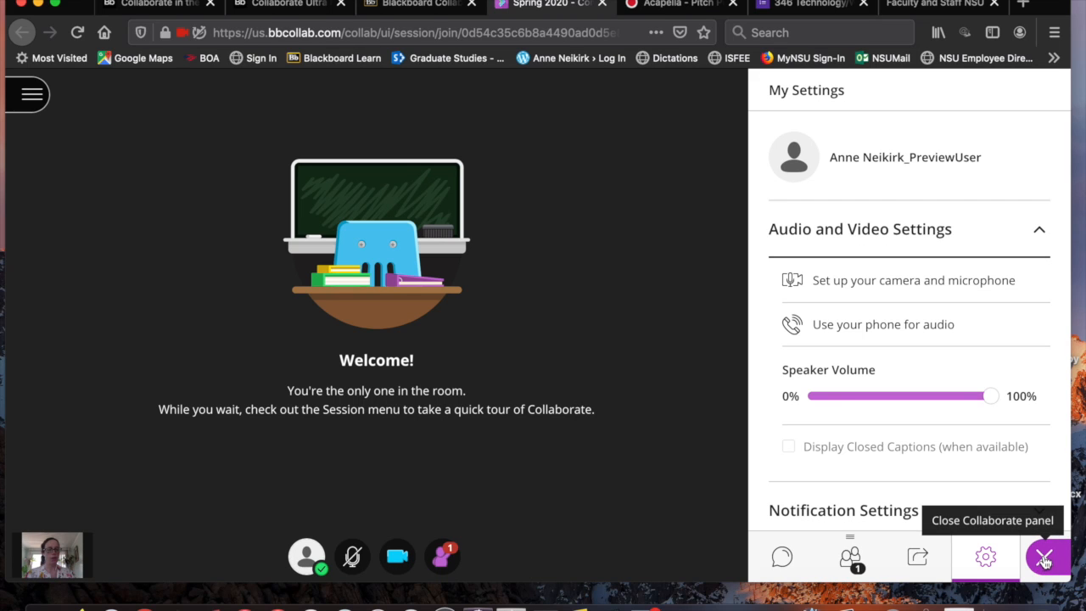
click(1045, 558)
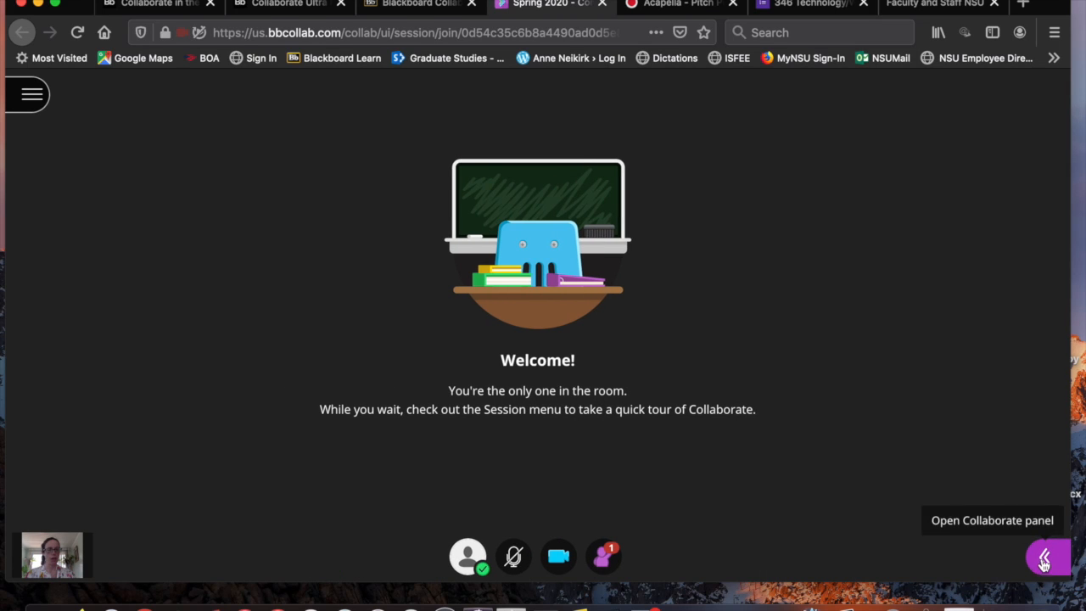
mouse_move(472, 333)
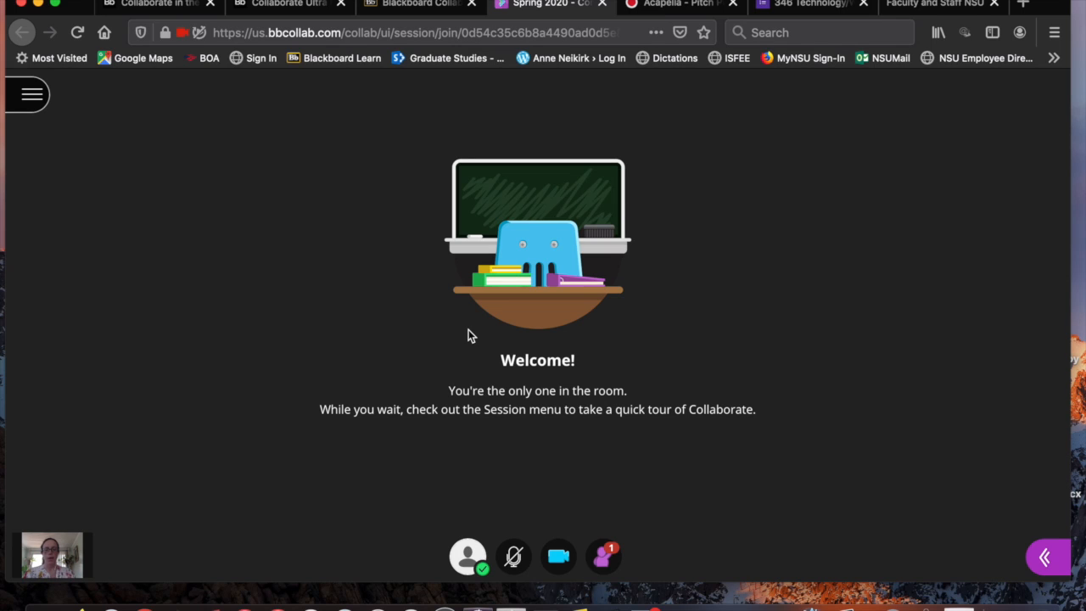
mouse_move(357, 278)
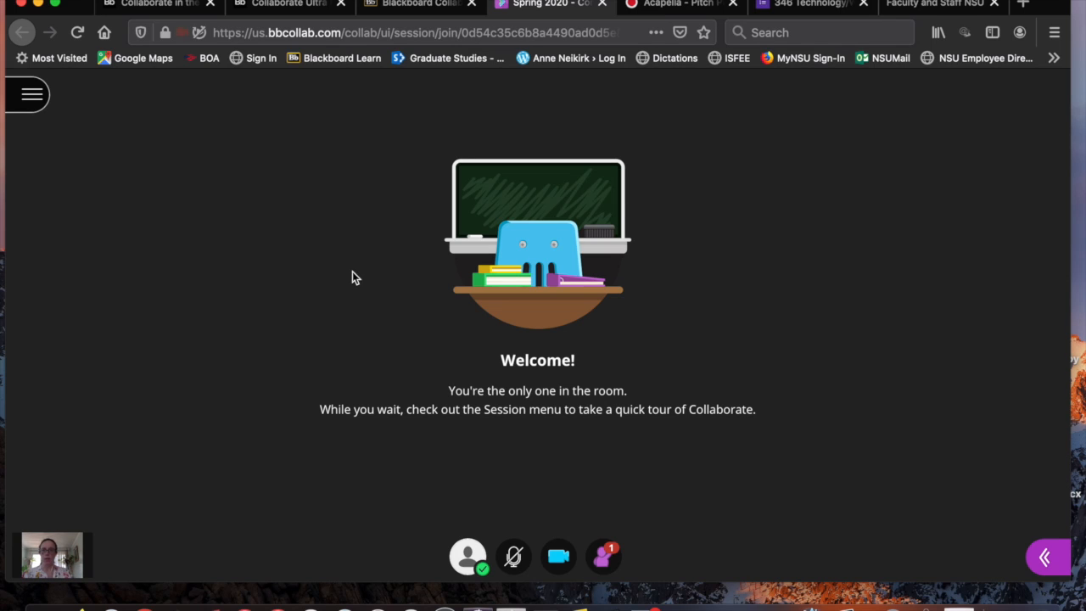
mouse_move(30, 94)
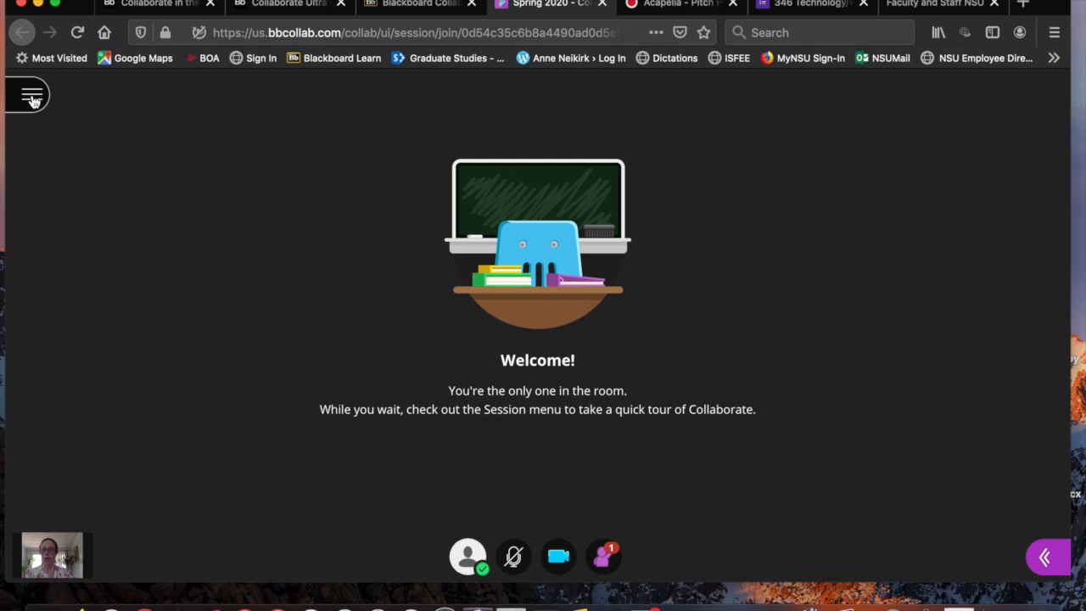
- Show the Session menu listing phone audio, report an issue, help, privacy policy and Leave Session
click(27, 93)
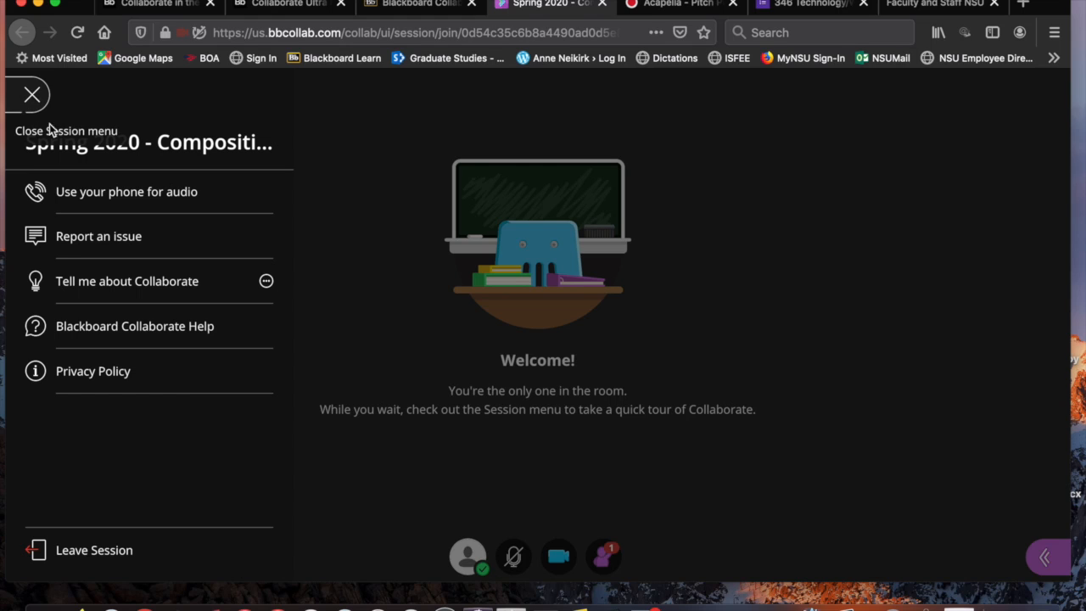
mouse_move(92, 530)
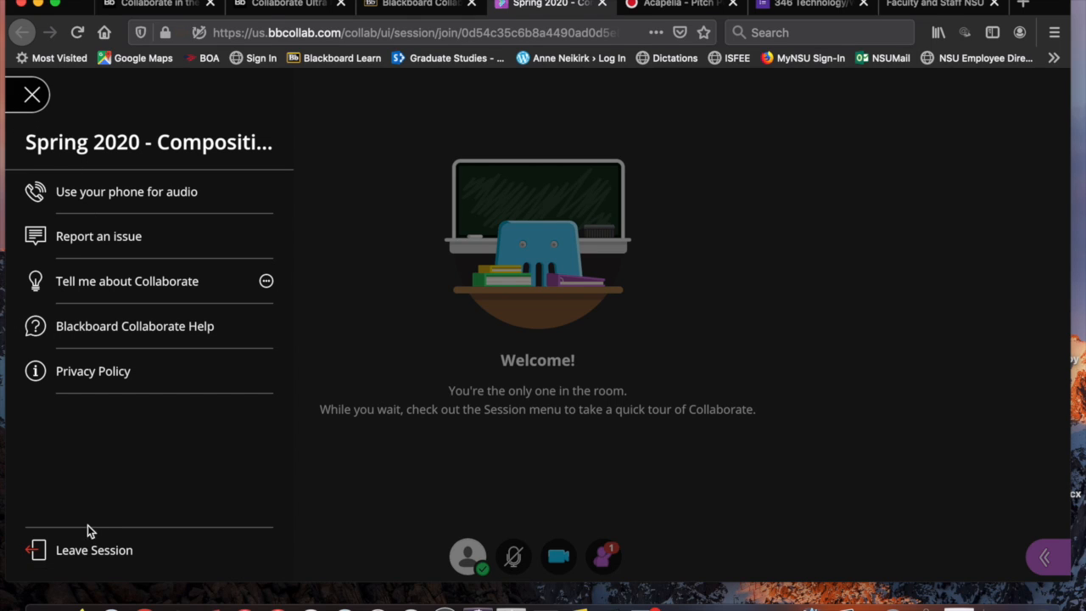